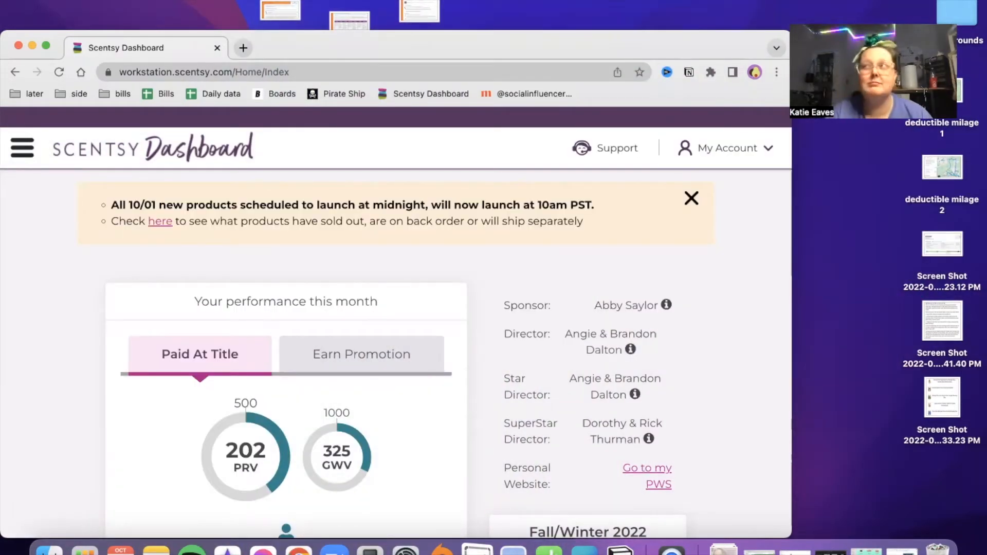
{"action": "mouse_move", "coordinate": [17, 165]}
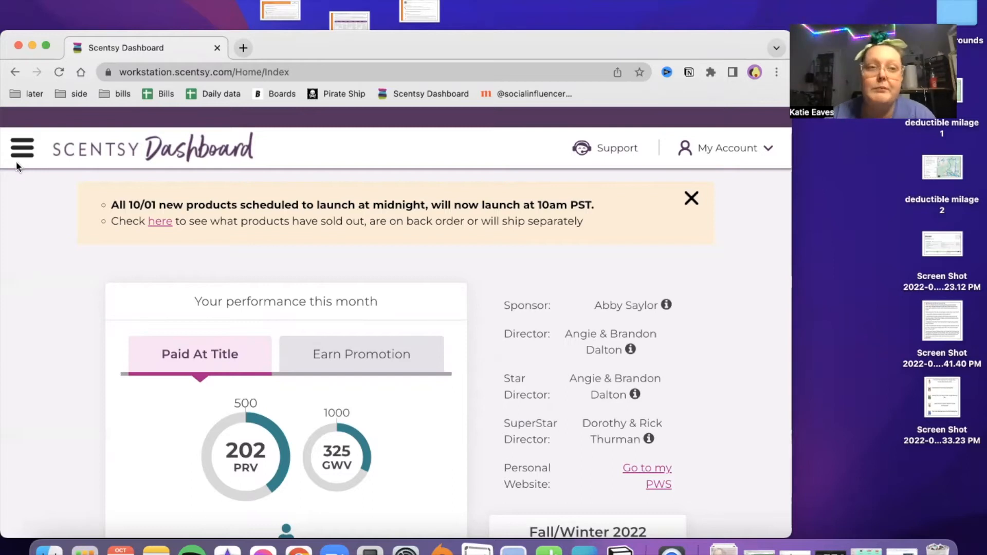
{"action": "mouse_move", "coordinate": [19, 228]}
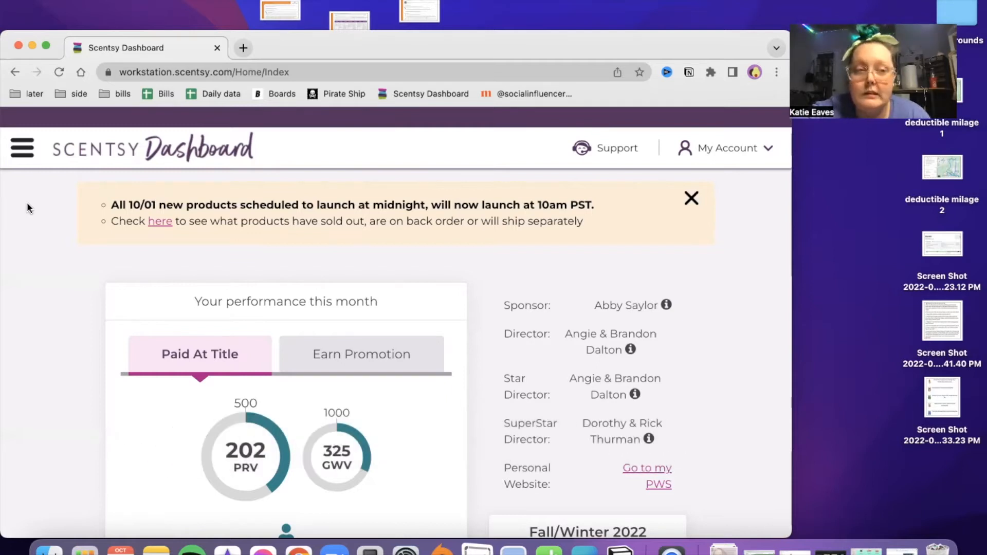
Start a new individual order from the site menu's Orders section
{"action": "left_click", "coordinate": [22, 147]}
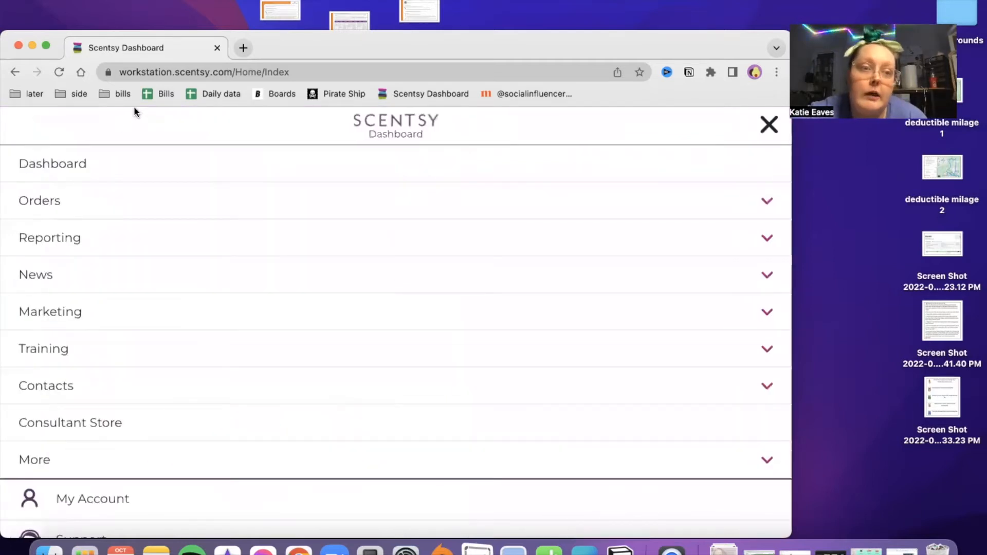
{"action": "left_click", "coordinate": [768, 124]}
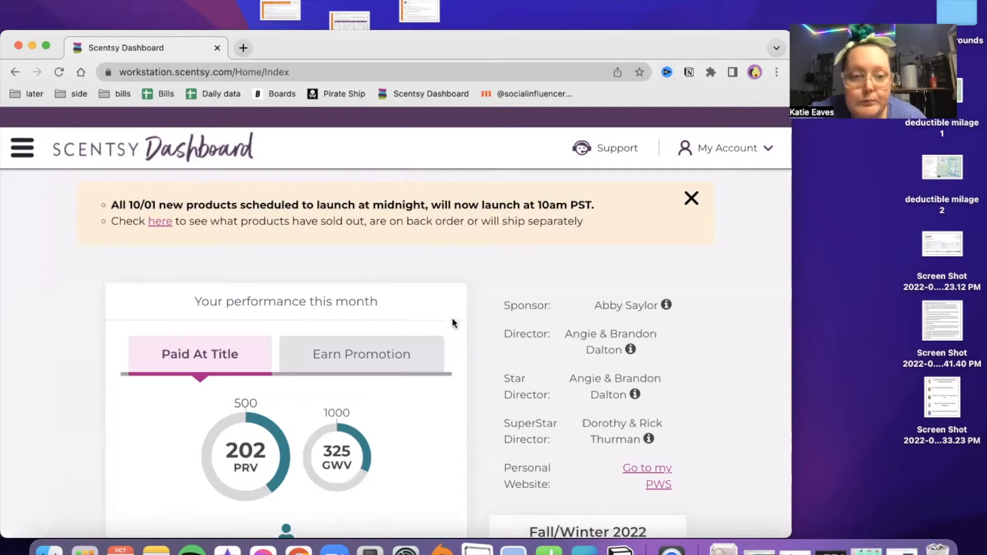
{"action": "left_click", "coordinate": [22, 147]}
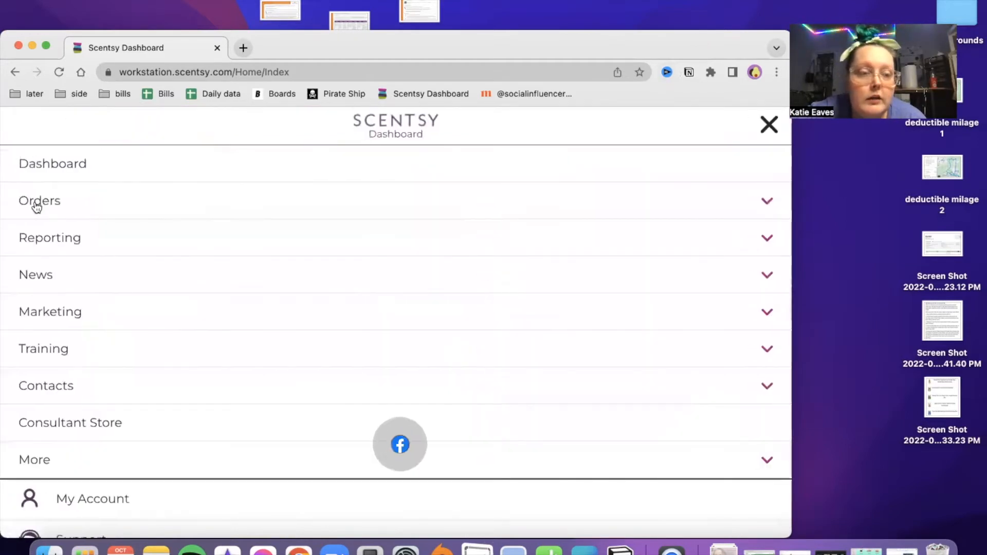
{"action": "left_click", "coordinate": [40, 200]}
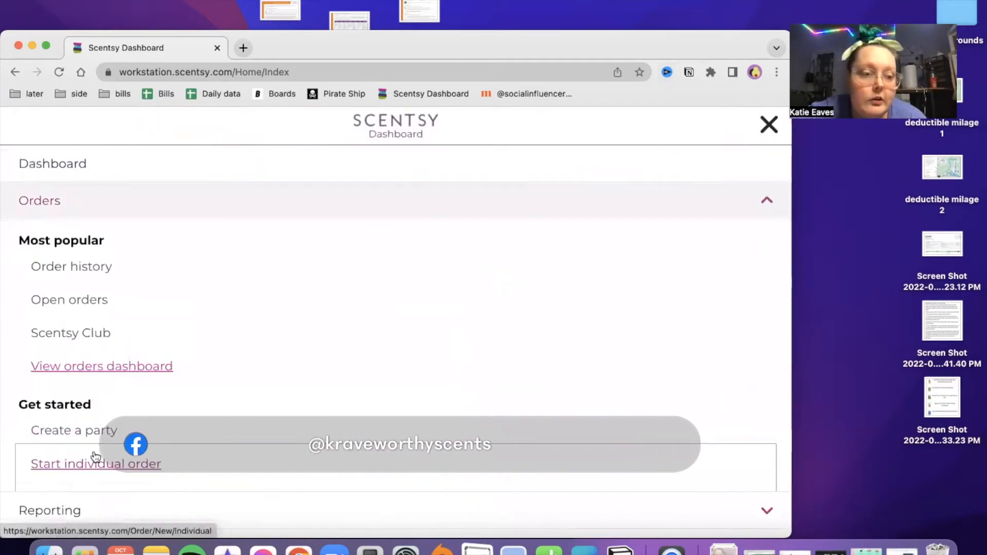
{"action": "left_click", "coordinate": [96, 463]}
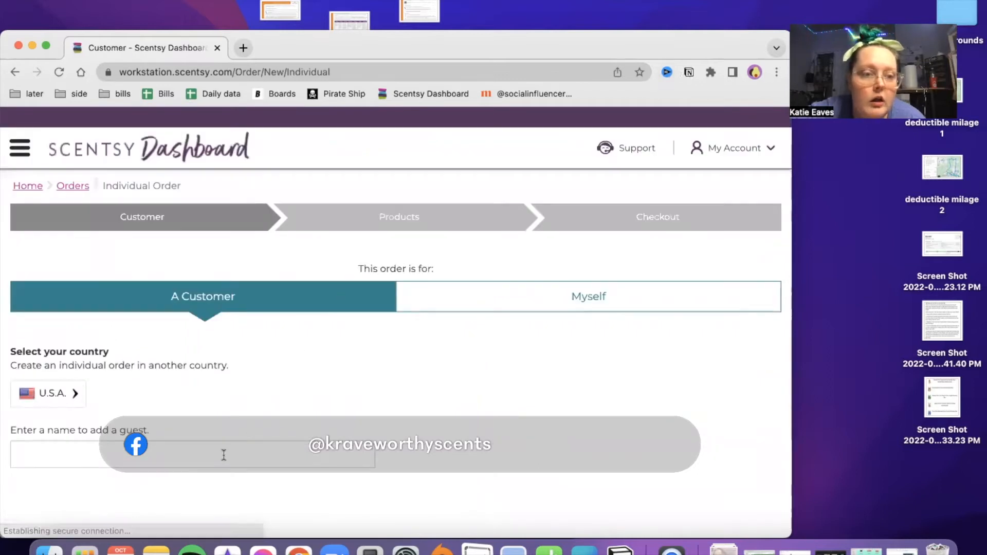
Search 'test', pick customer Test Test, and attach the order to 'Repeat Customers Click Here'
{"action": "type", "text": "test"}
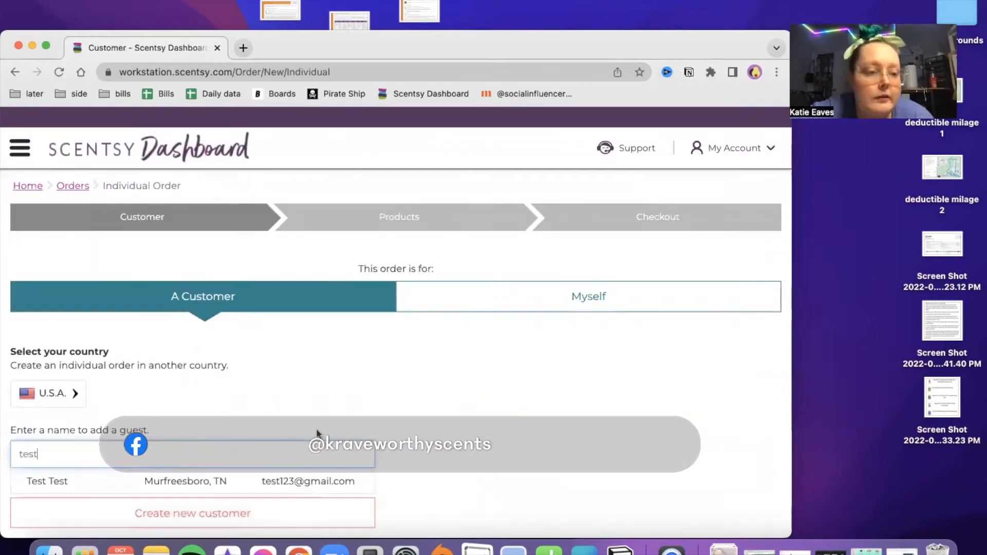
{"action": "left_click", "coordinate": [46, 481]}
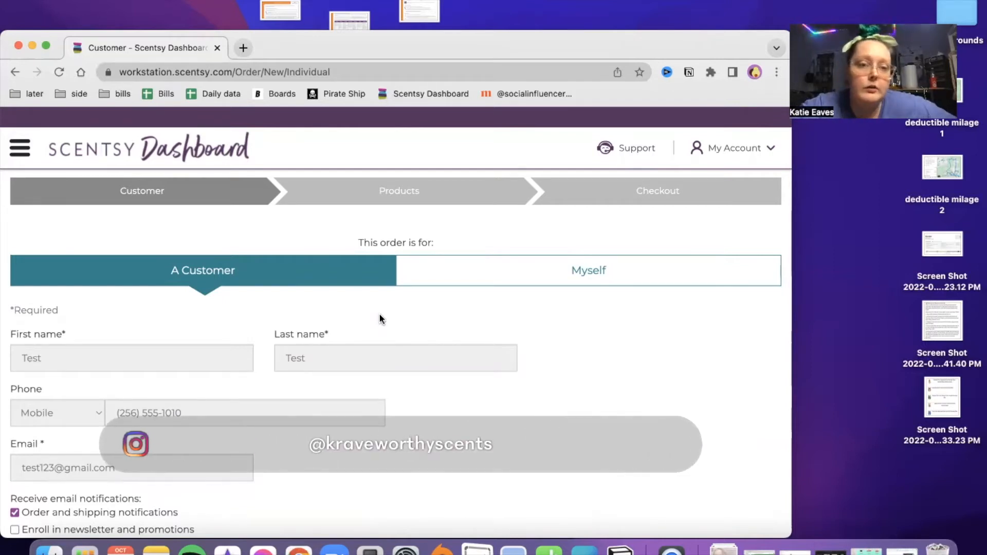
{"action": "scroll", "scroll_direction": "down", "scroll_amount": 3}
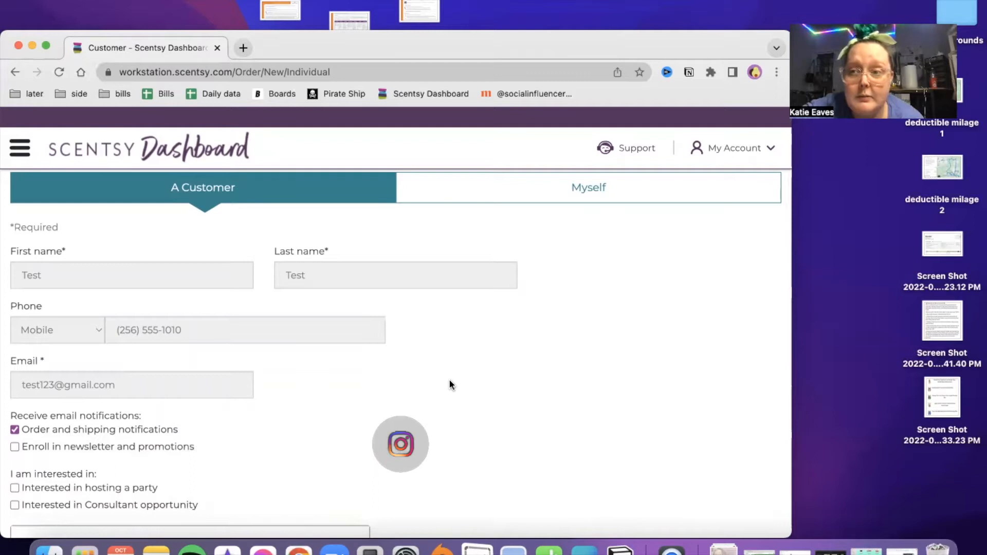
{"action": "scroll", "scroll_direction": "down", "scroll_amount": 3}
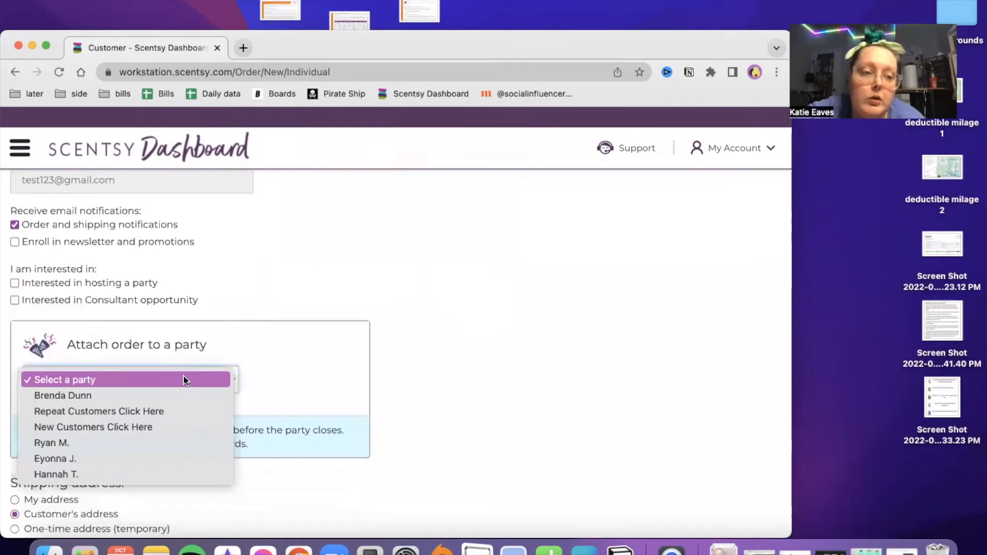
{"action": "mouse_move", "coordinate": [163, 411]}
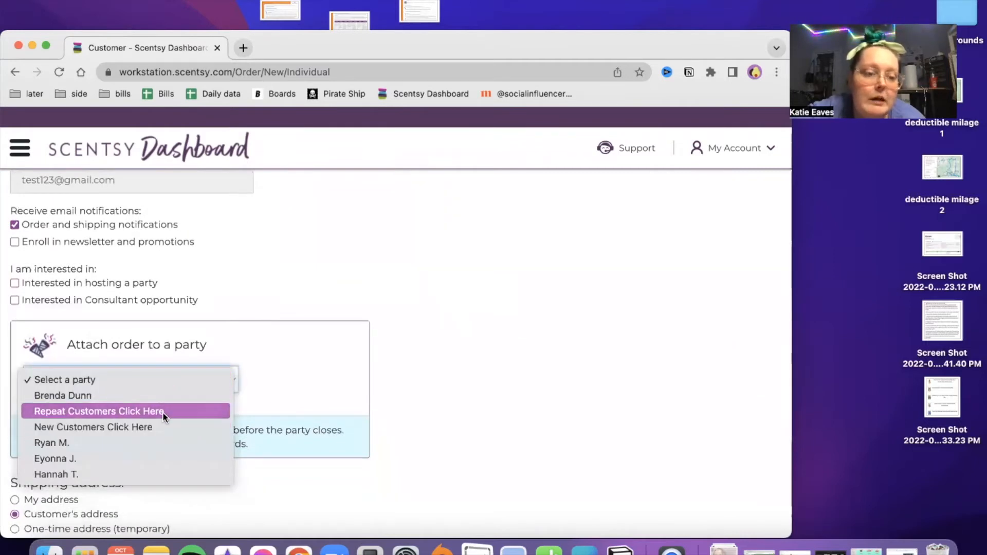
{"action": "left_click", "coordinate": [99, 411]}
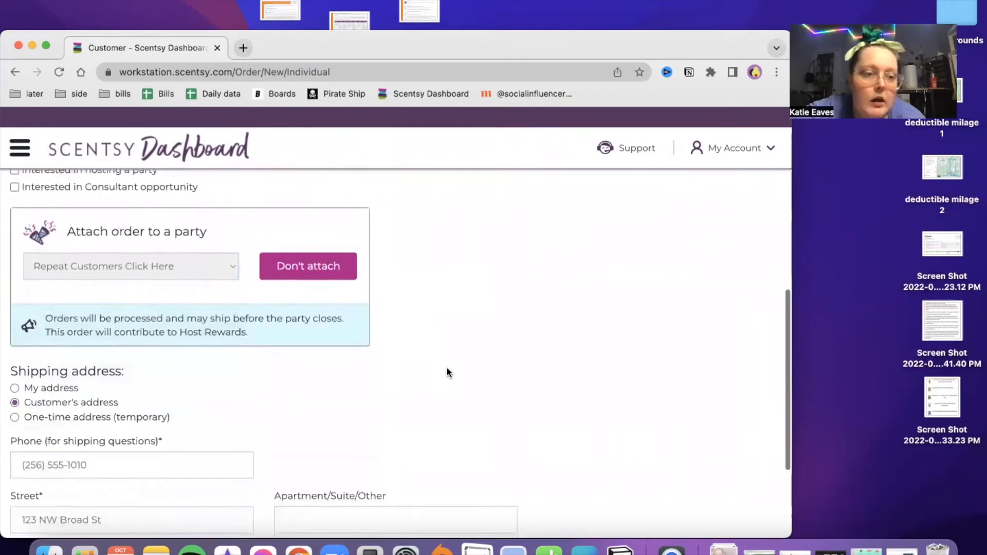
{"action": "scroll", "scroll_direction": "down", "scroll_amount": 3}
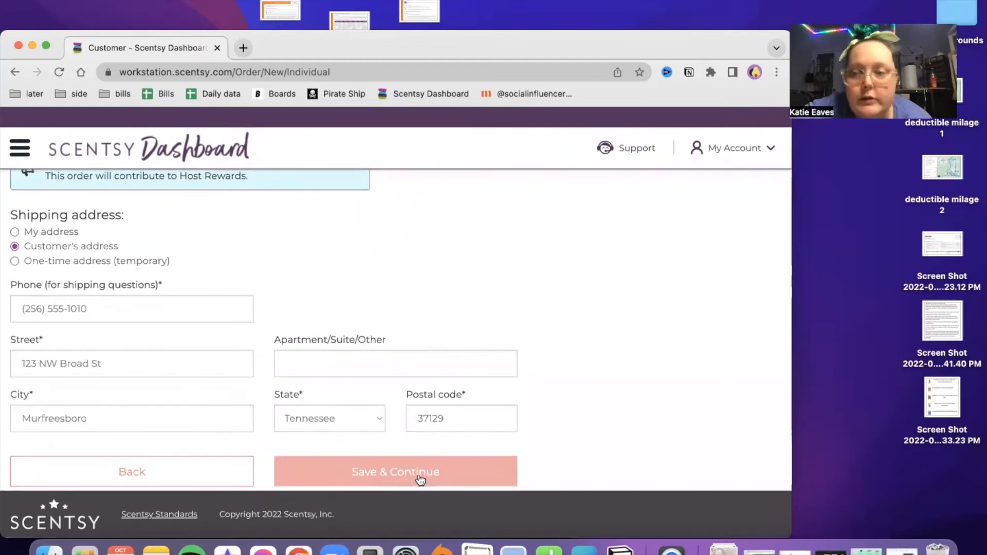
Continue to products and add two Scents of the Season Early Access Bundles ($40.00)
{"action": "left_click", "coordinate": [394, 471]}
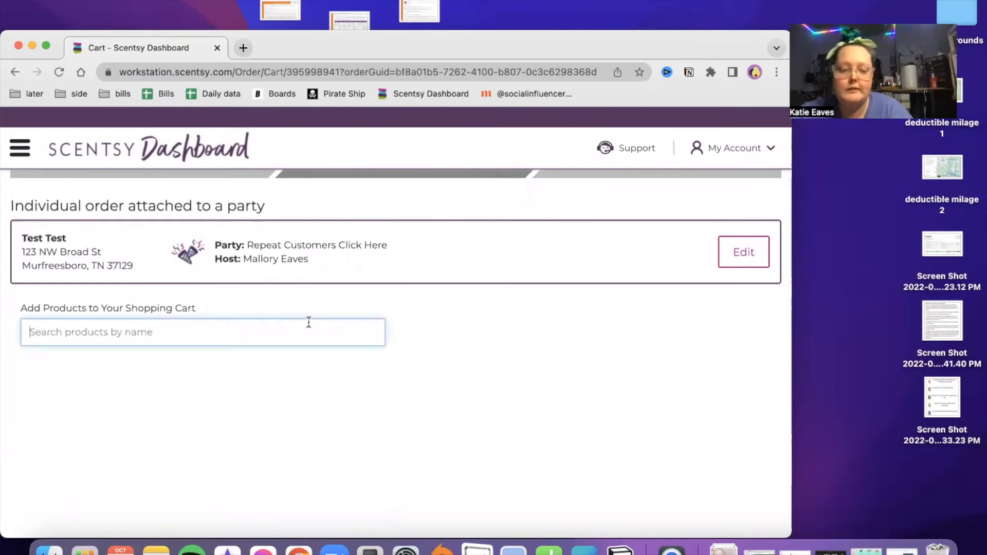
{"action": "type", "text": "scents"}
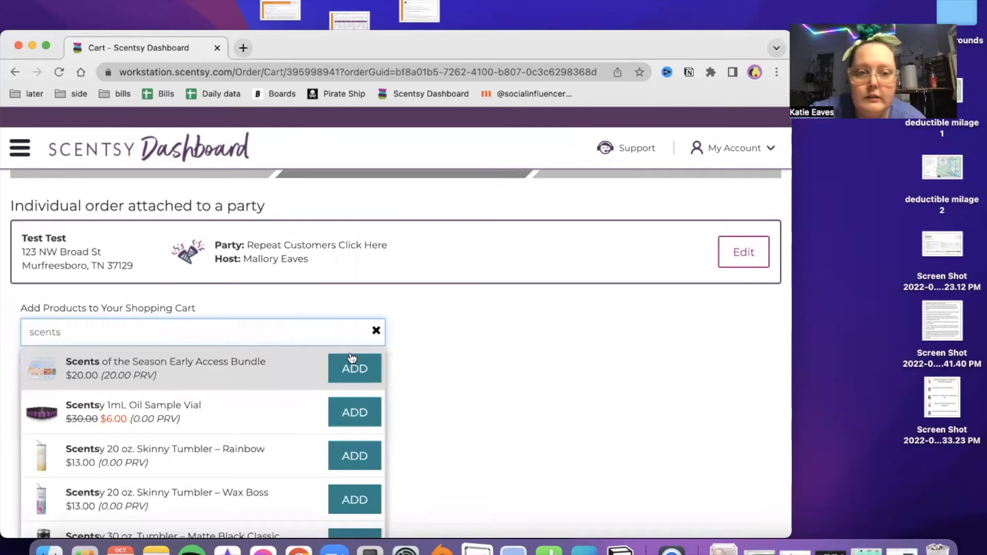
{"action": "left_click", "coordinate": [354, 368]}
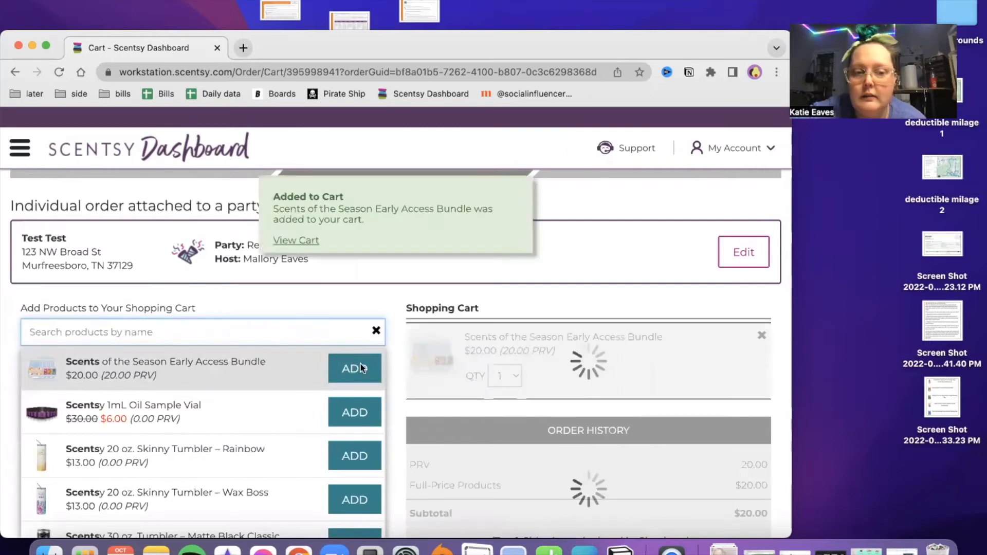
{"action": "left_click", "coordinate": [353, 368]}
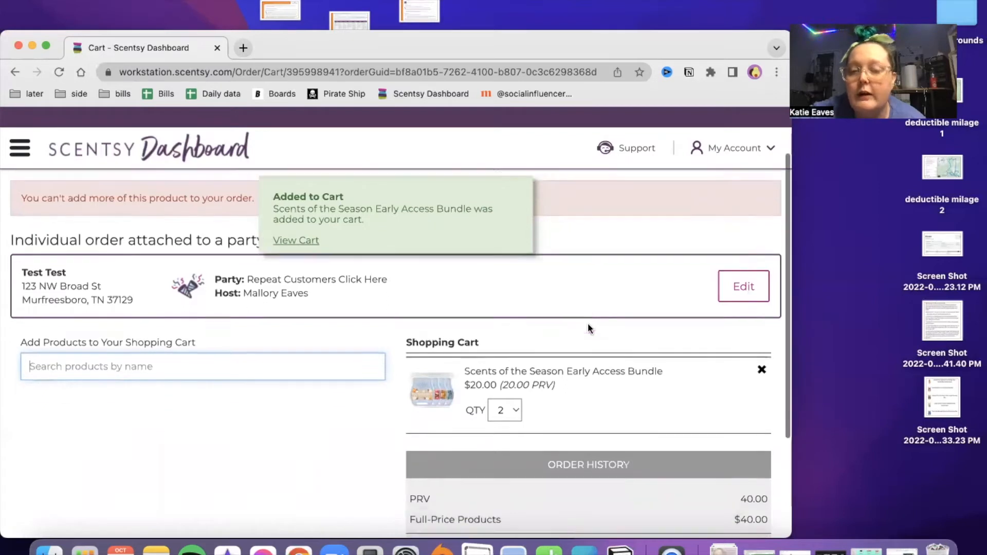
{"action": "scroll", "scroll_direction": "down", "scroll_amount": 3}
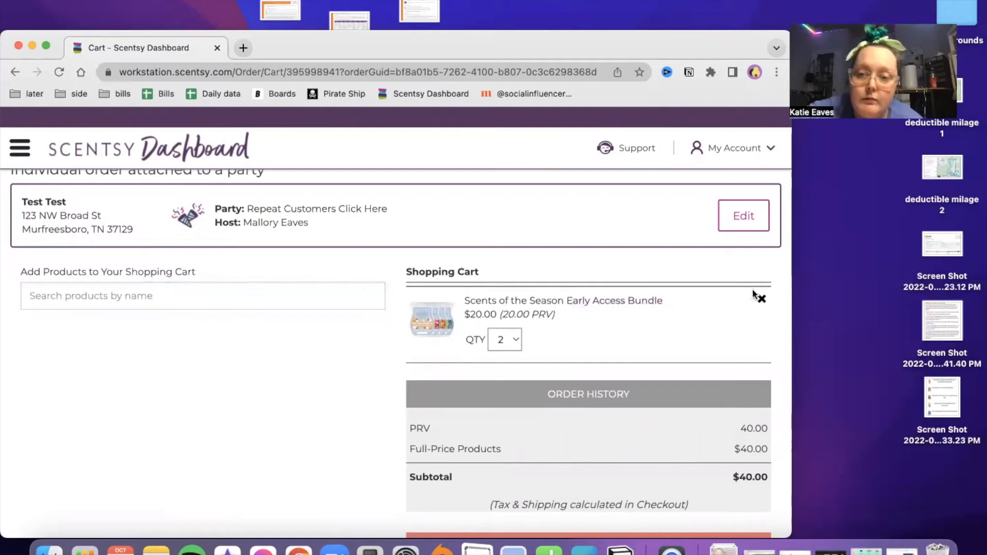
Remove the Scents of the Season bundle and add a Seasonal Scentsy Brick bundle ($90.00)
{"action": "left_click", "coordinate": [760, 298]}
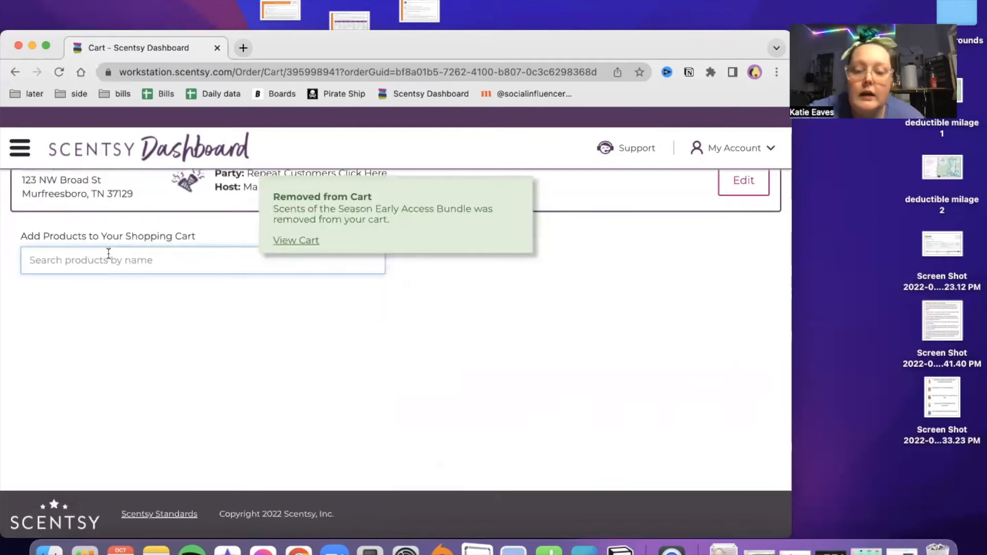
{"action": "type", "text": "holiday brick"}
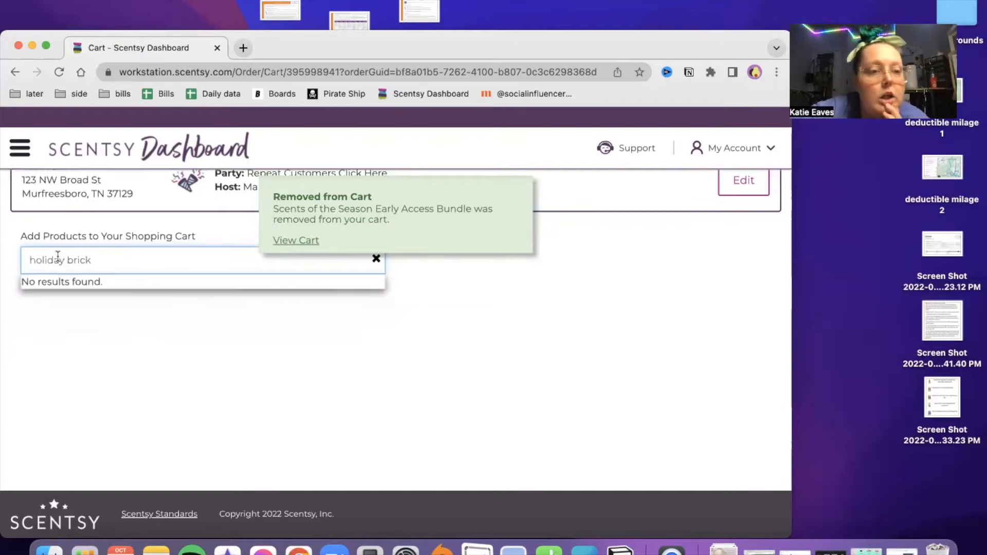
{"action": "type", "text": "brick"}
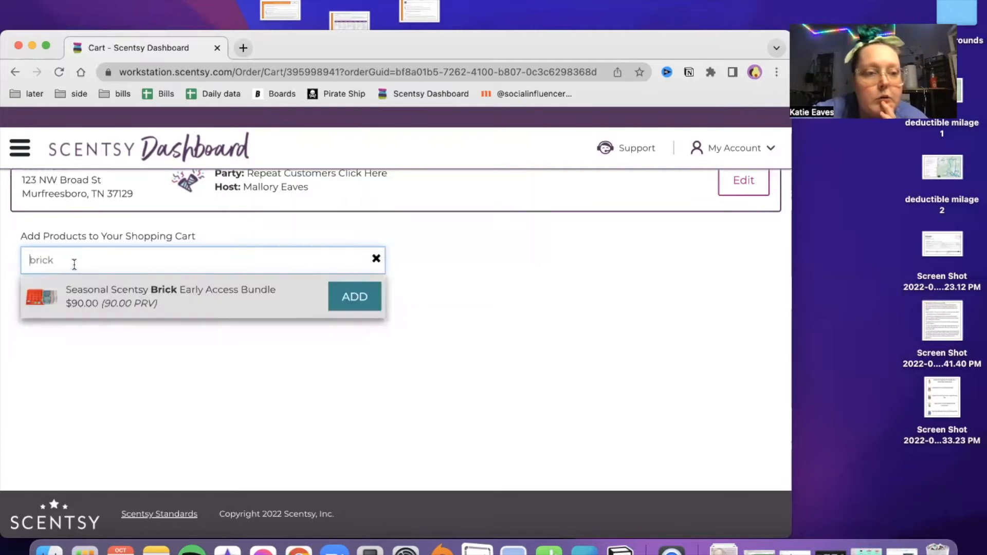
{"action": "left_click", "coordinate": [354, 297]}
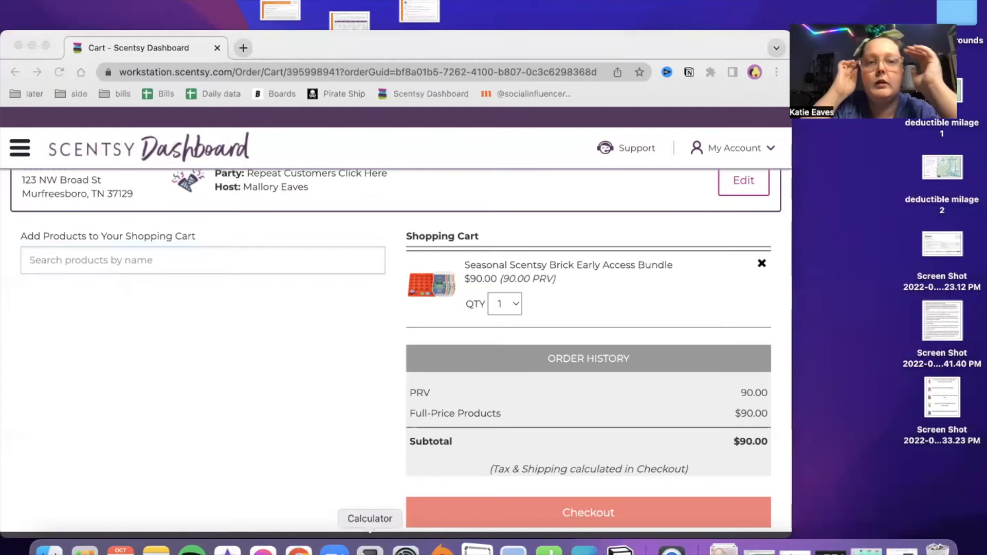
Use Calculator to add 80 + 24 + 10 for 114, then close it
{"action": "left_click", "coordinate": [370, 518]}
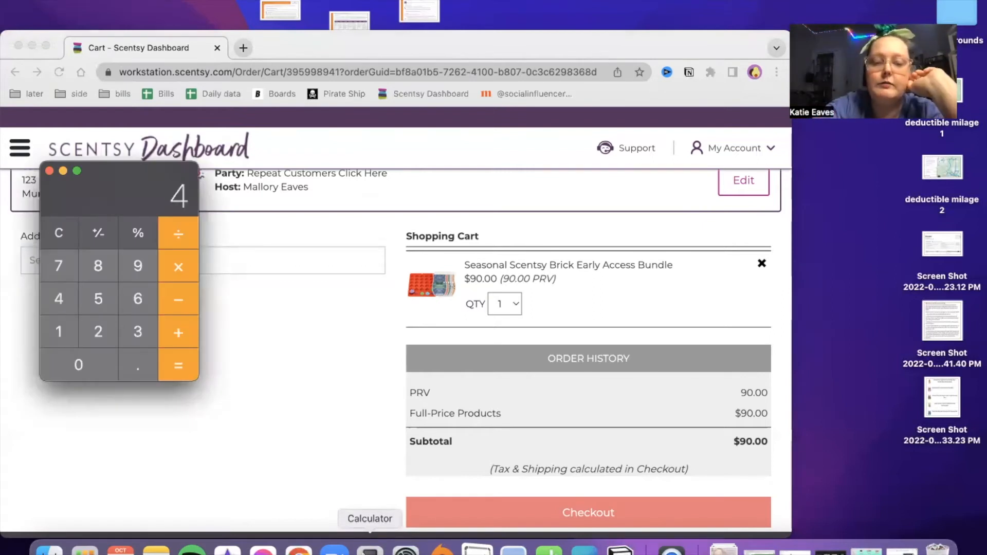
{"action": "left_click", "coordinate": [78, 365]}
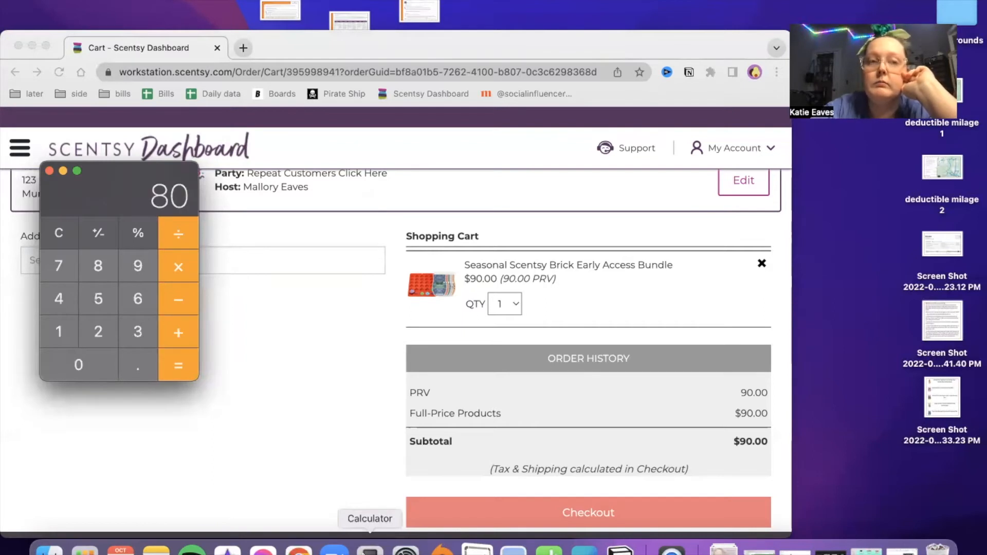
{"action": "left_click", "coordinate": [179, 332]}
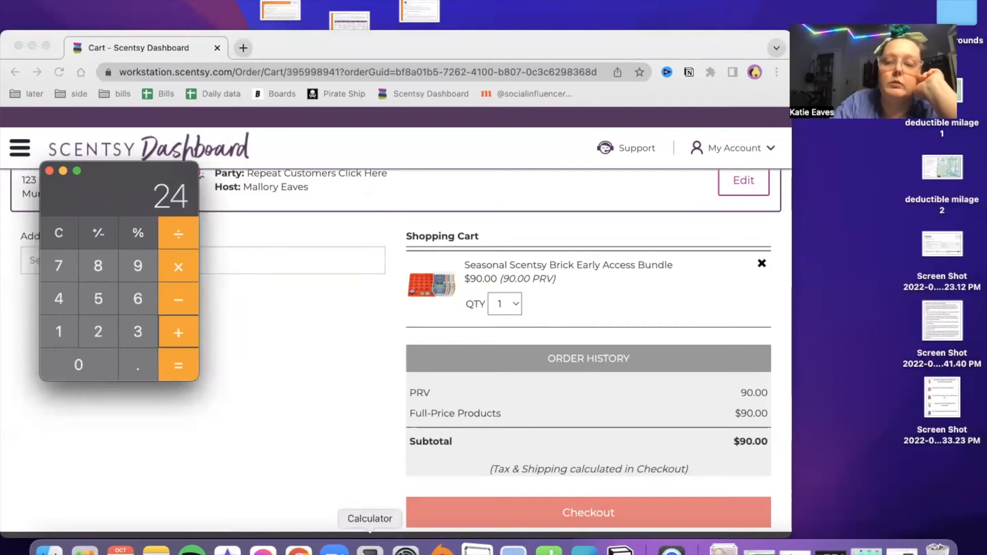
{"action": "left_click", "coordinate": [178, 364]}
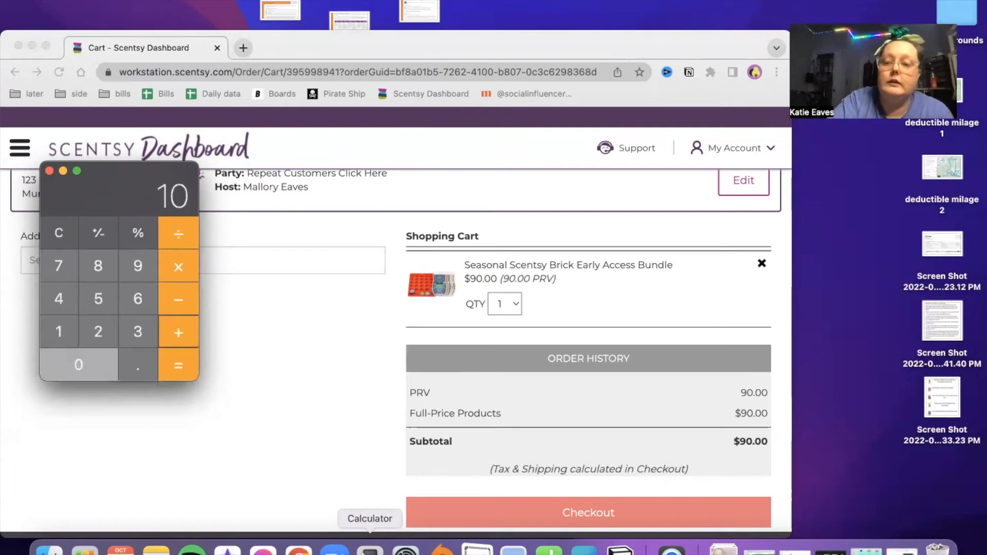
{"action": "left_click", "coordinate": [59, 297]}
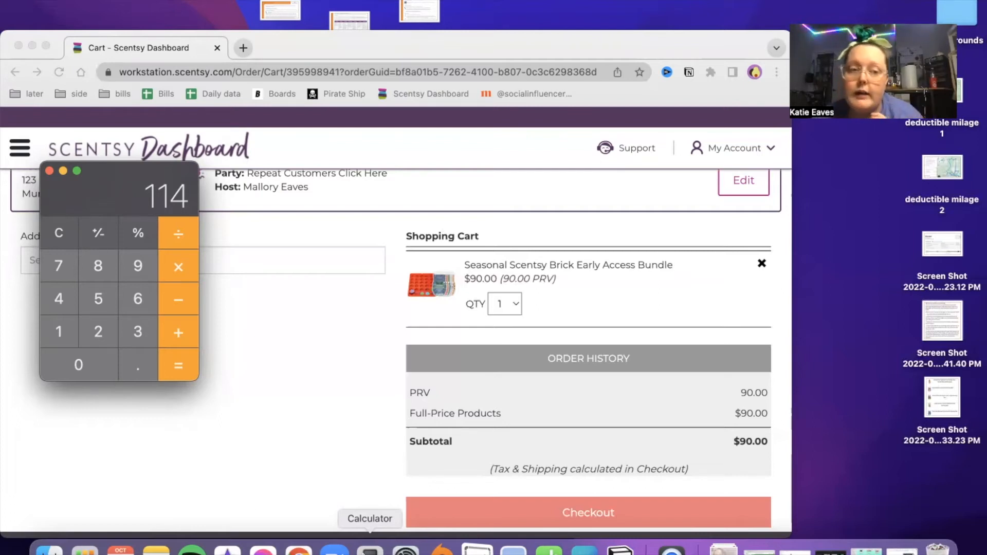
{"action": "left_click", "coordinate": [58, 233]}
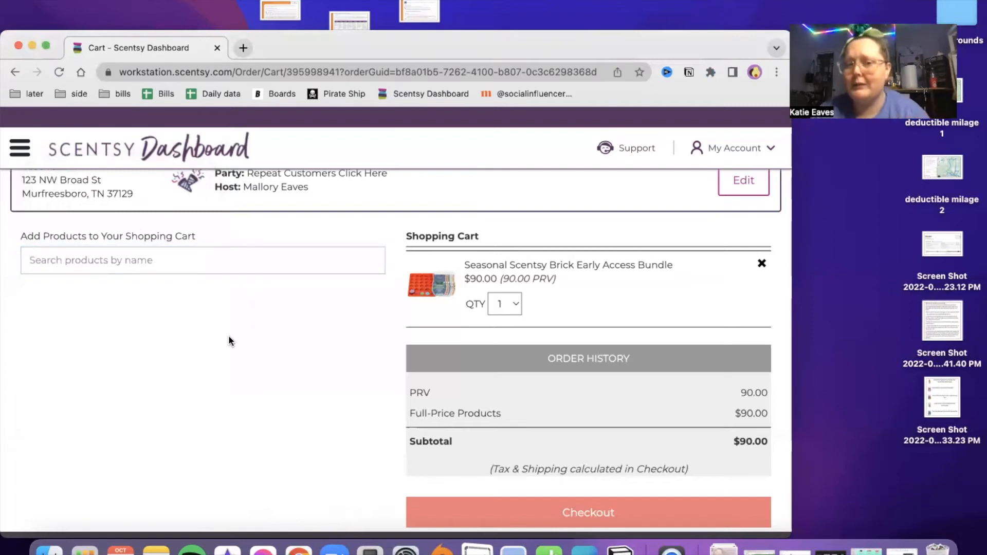
{"action": "mouse_move", "coordinate": [324, 332]}
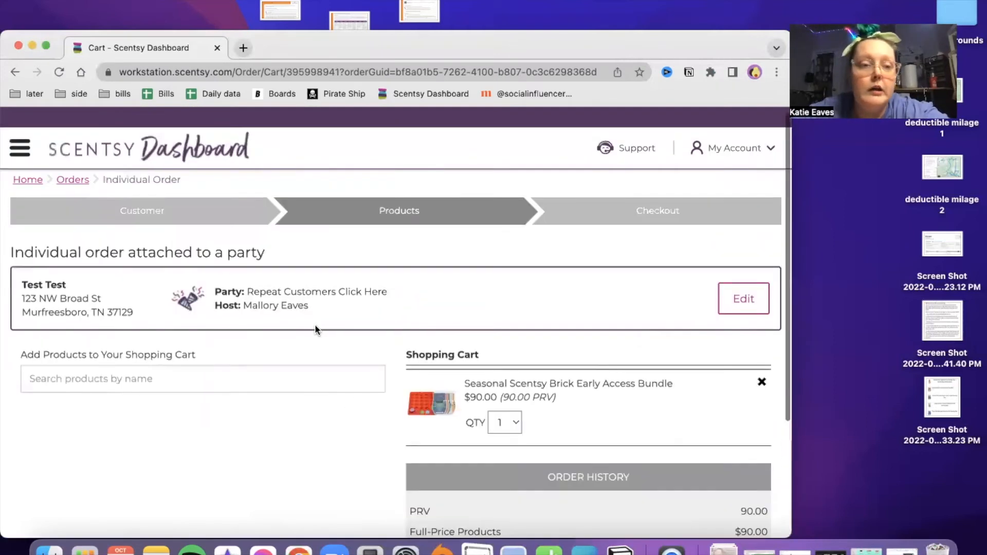
{"action": "scroll", "scroll_direction": "down", "scroll_amount": 3}
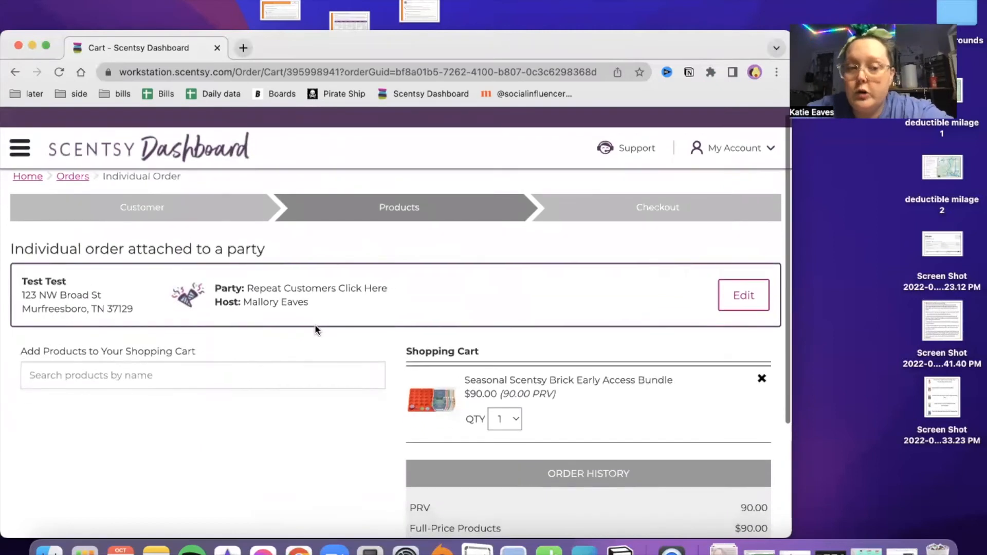
{"action": "left_click", "coordinate": [202, 375]}
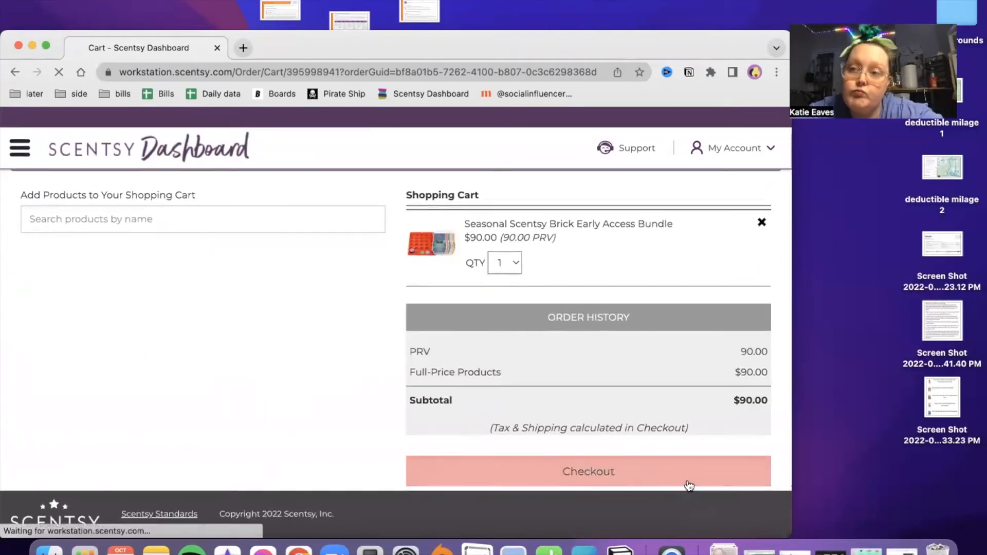
Proceed to checkout and try the Product credit, Pay Portal and PayPal payment types
{"action": "left_click", "coordinate": [587, 471]}
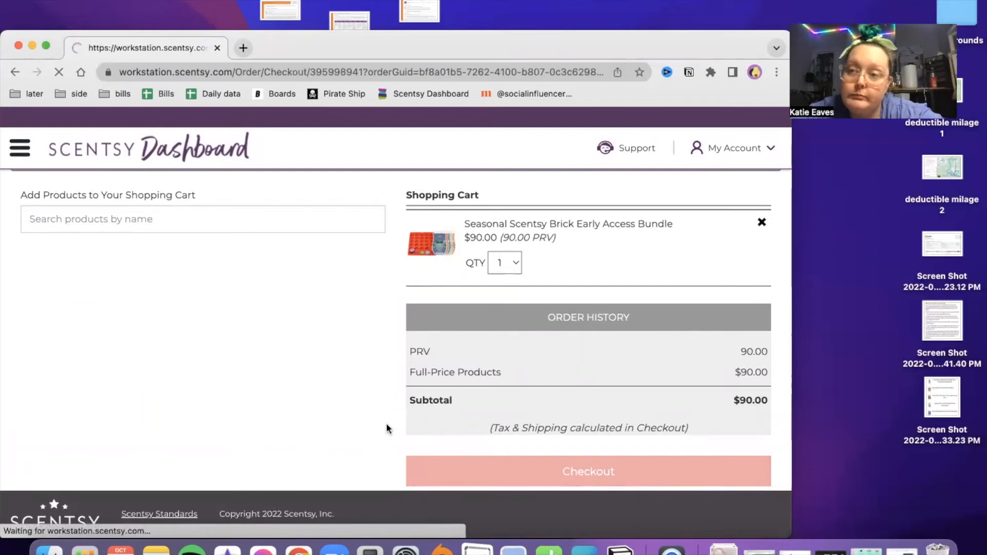
{"action": "left_click", "coordinate": [587, 471]}
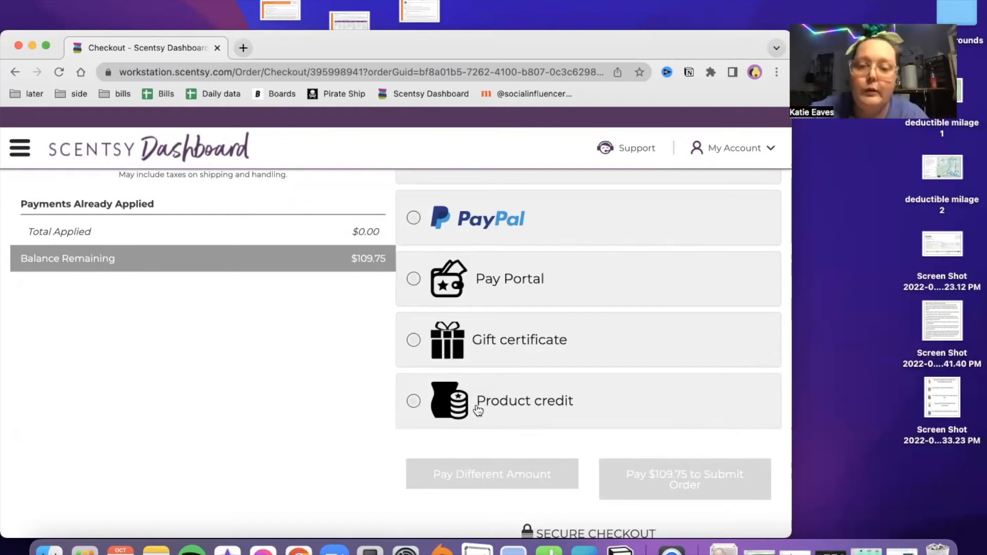
{"action": "left_click", "coordinate": [413, 401]}
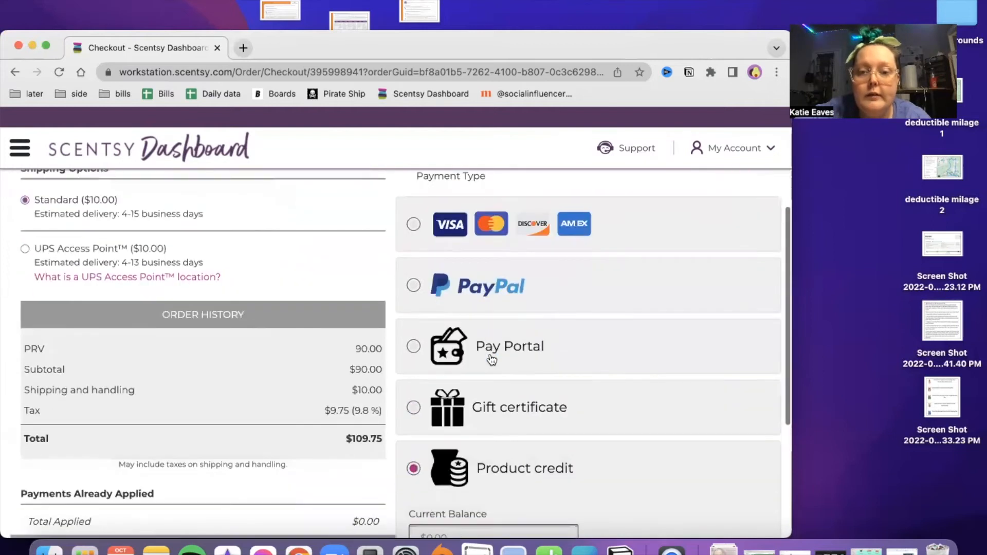
{"action": "left_click", "coordinate": [413, 345]}
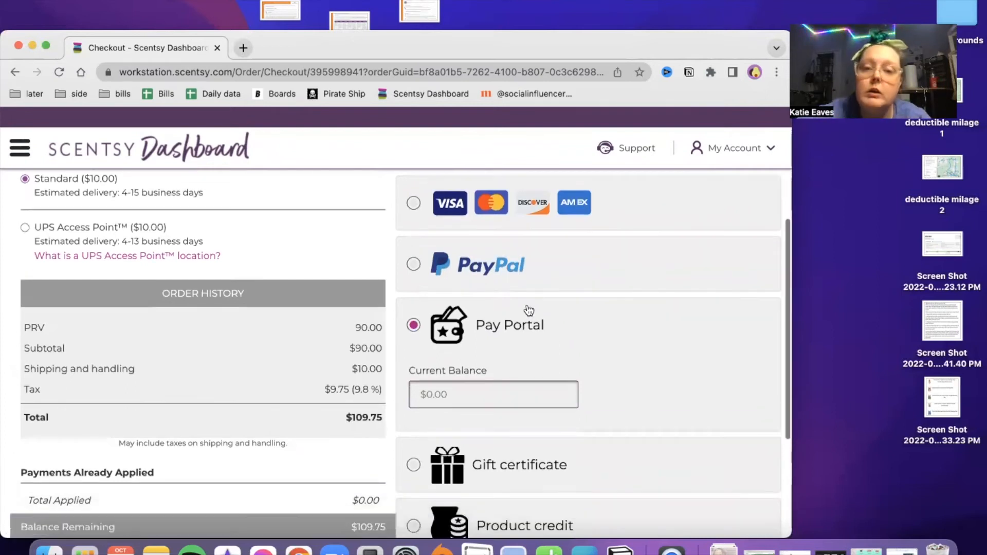
{"action": "left_click", "coordinate": [413, 264]}
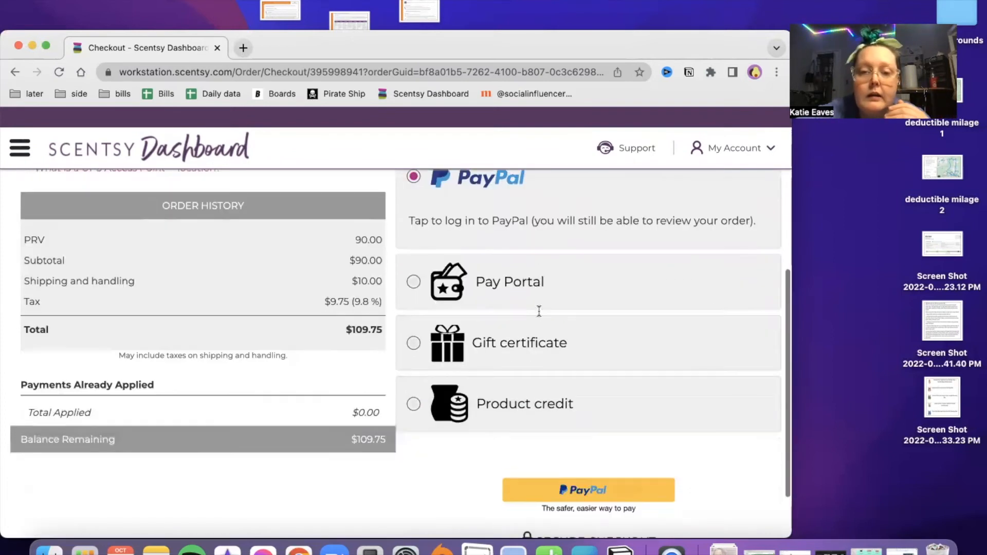
{"action": "right_click", "coordinate": [538, 315]}
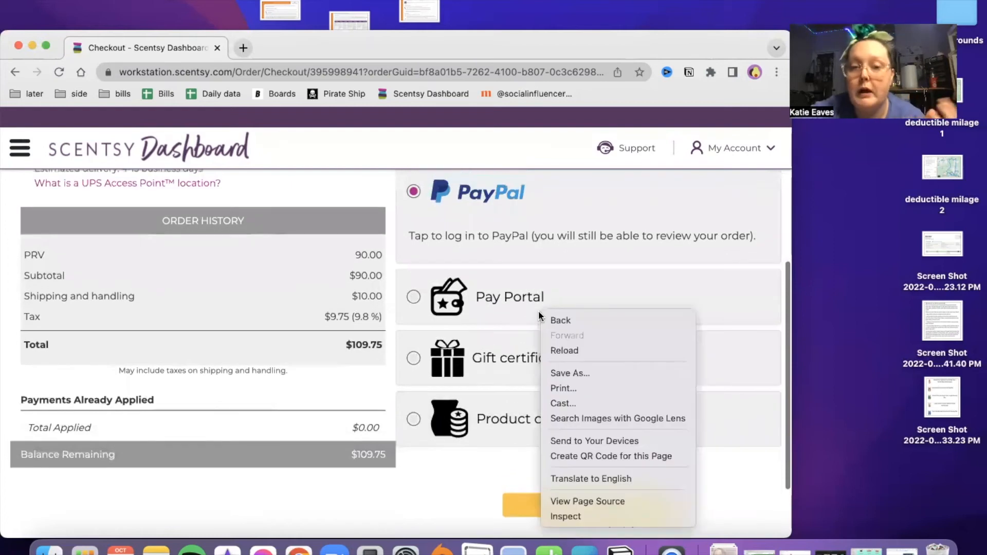
{"action": "left_click", "coordinate": [412, 313]}
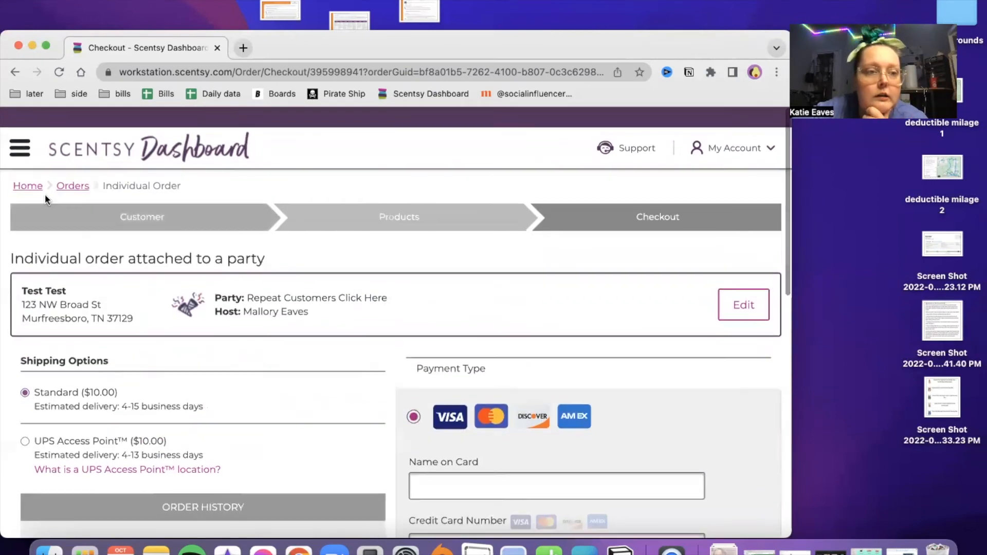
Scroll through the party orders on the Open orders page, then reopen the site menu
{"action": "left_click", "coordinate": [19, 148]}
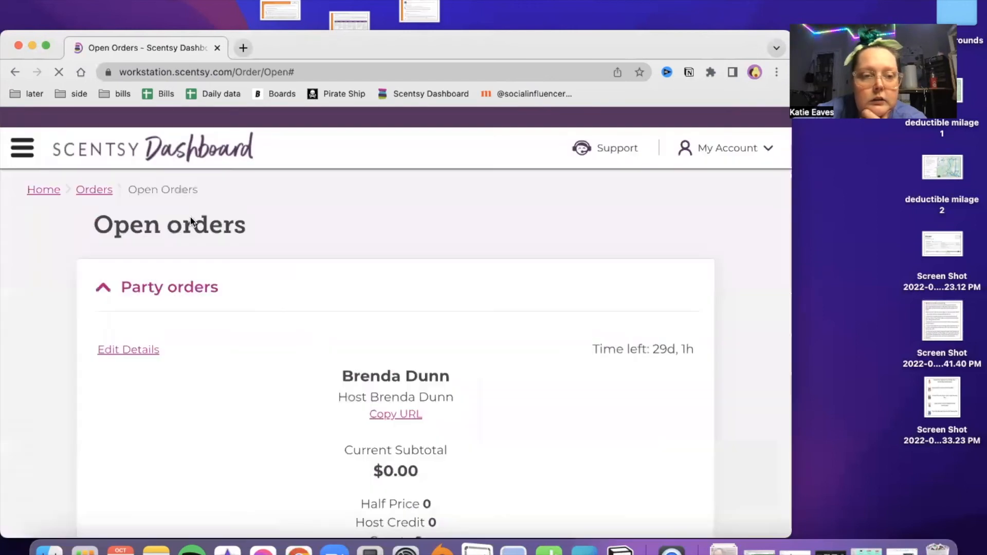
{"action": "scroll", "scroll_direction": "down", "scroll_amount": 3}
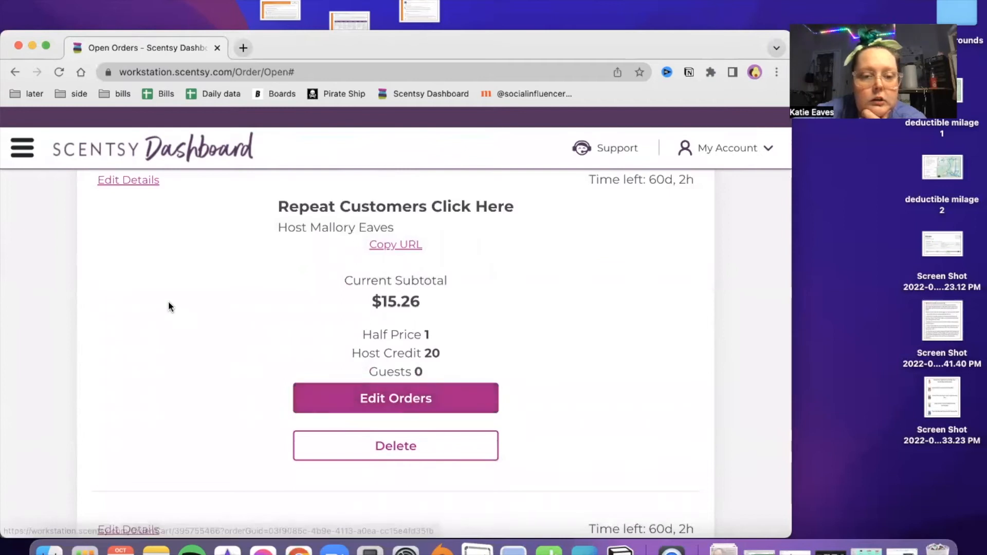
{"action": "scroll", "scroll_direction": "down", "scroll_amount": 3}
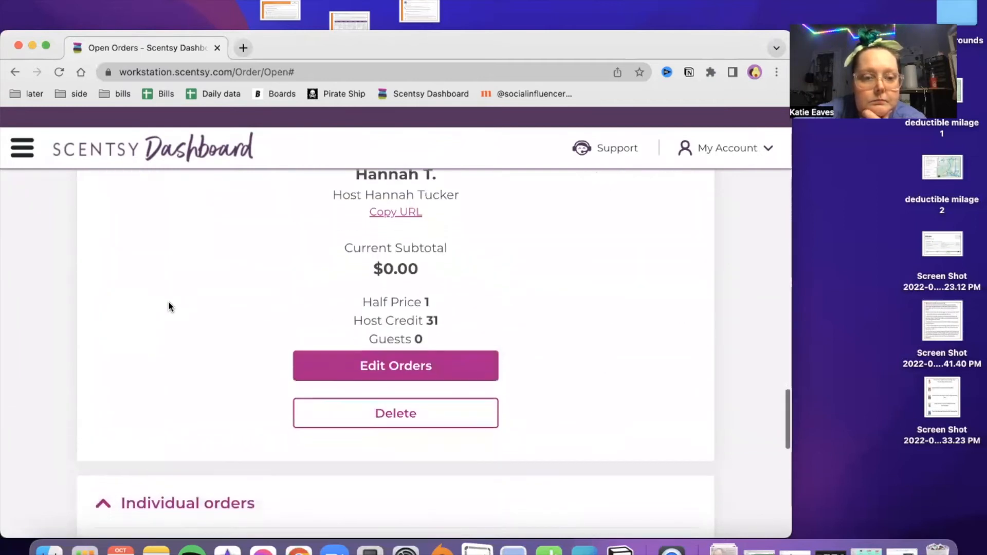
{"action": "scroll", "scroll_direction": "down", "scroll_amount": 3}
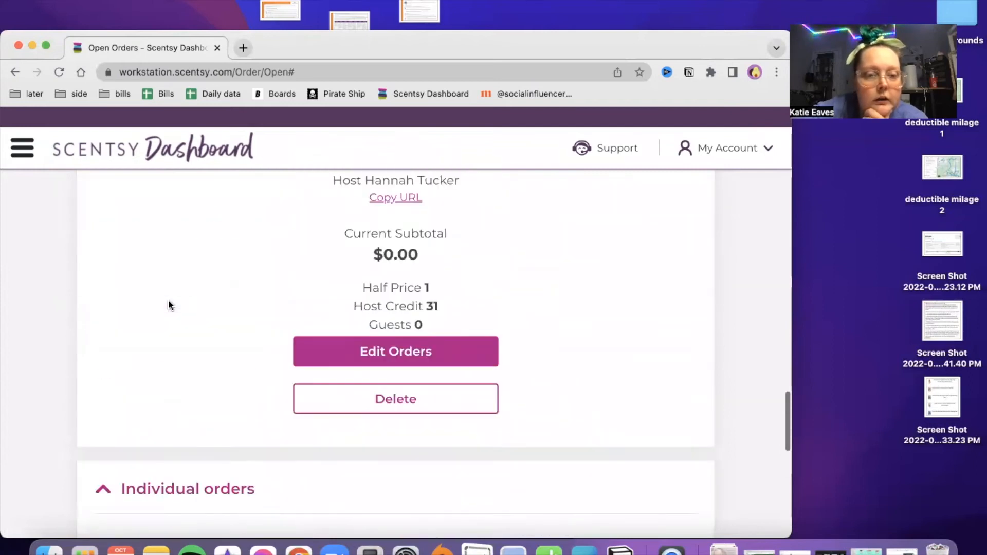
{"action": "left_click", "coordinate": [21, 148]}
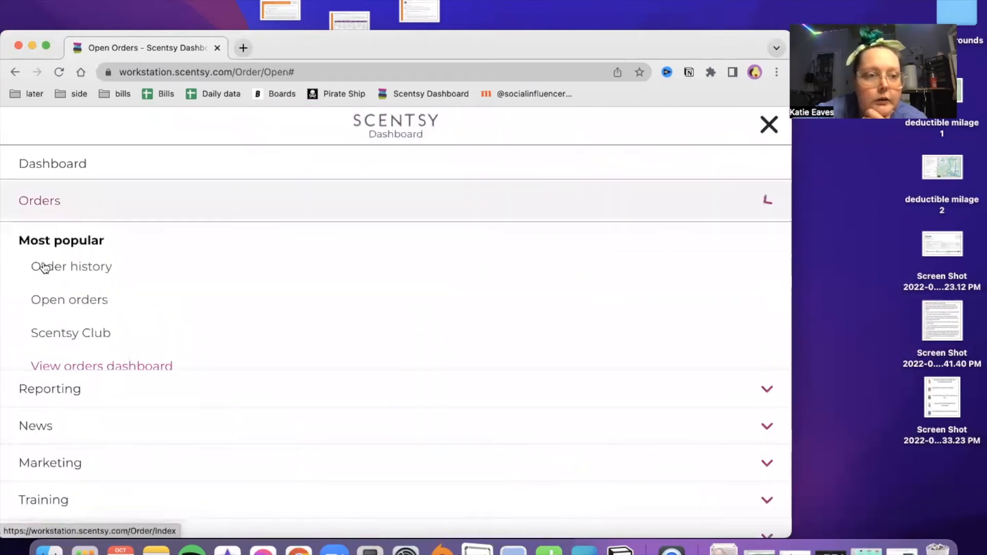
Create party 'test' with Test Test as host and begin adding orders
{"action": "left_click", "coordinate": [40, 200]}
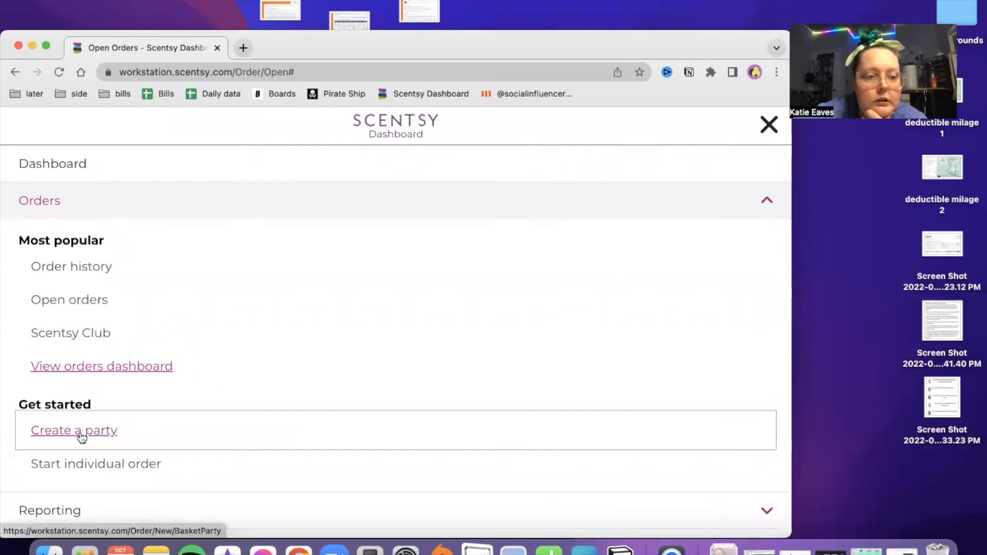
{"action": "left_click", "coordinate": [73, 430]}
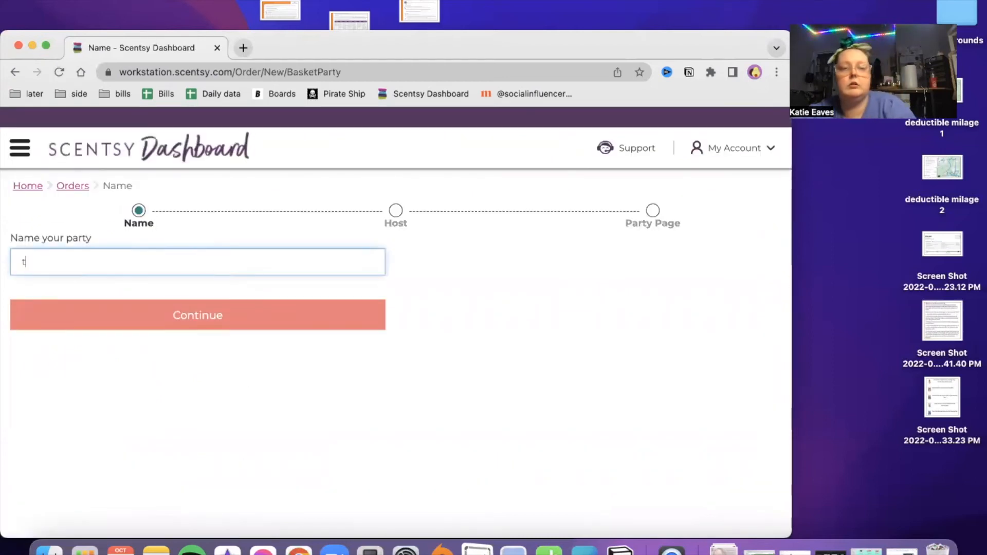
{"action": "left_click", "coordinate": [196, 314]}
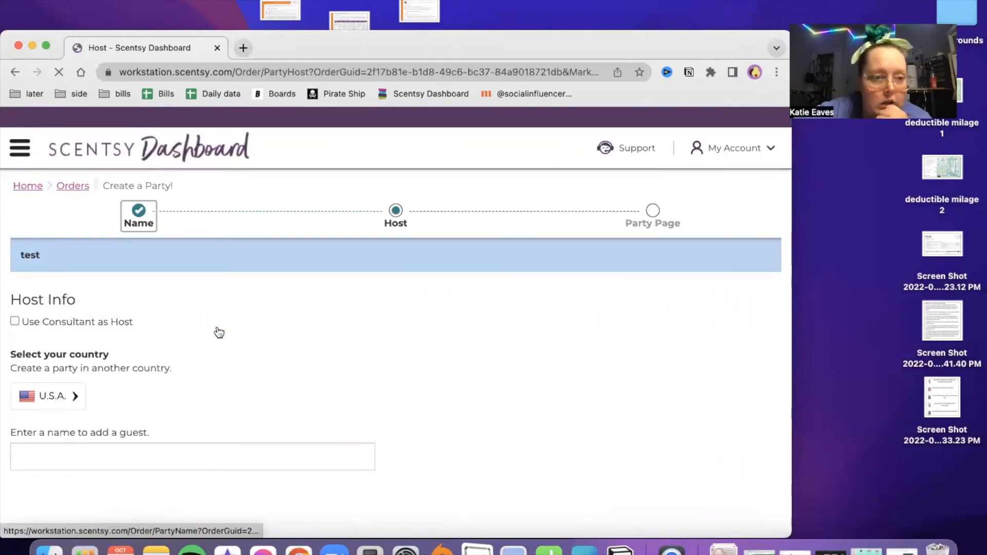
{"action": "type", "text": "test"}
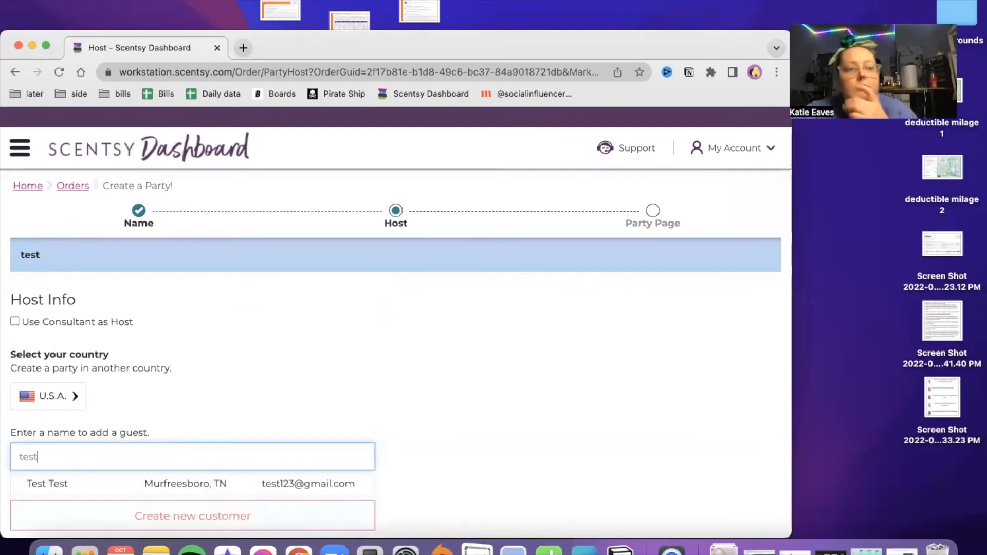
{"action": "left_click", "coordinate": [46, 483]}
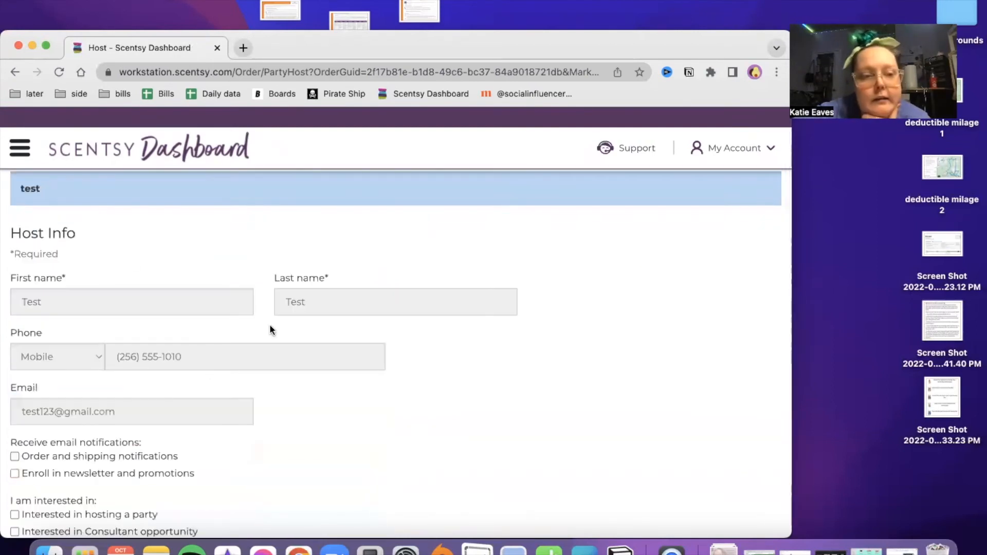
{"action": "scroll", "scroll_direction": "down", "scroll_amount": 3}
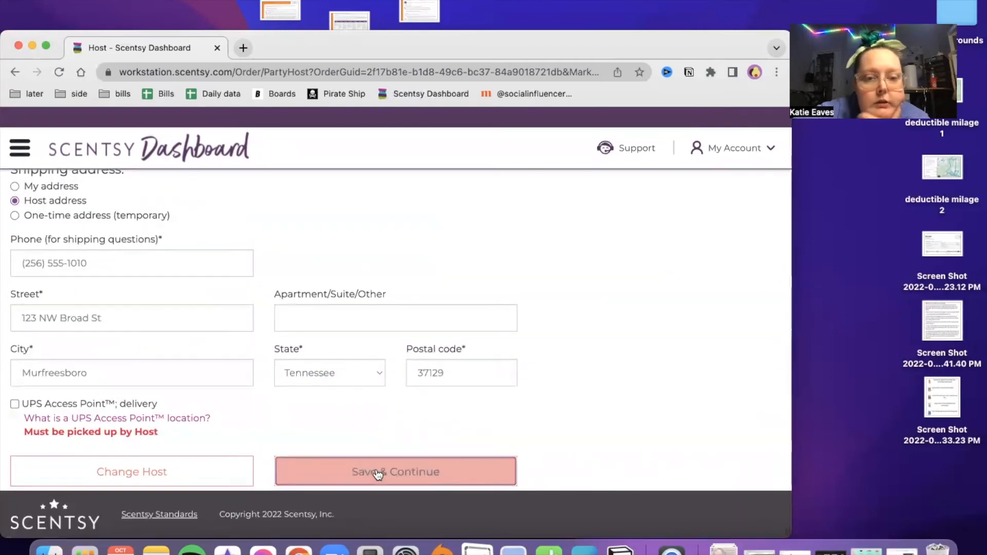
{"action": "left_click", "coordinate": [394, 471]}
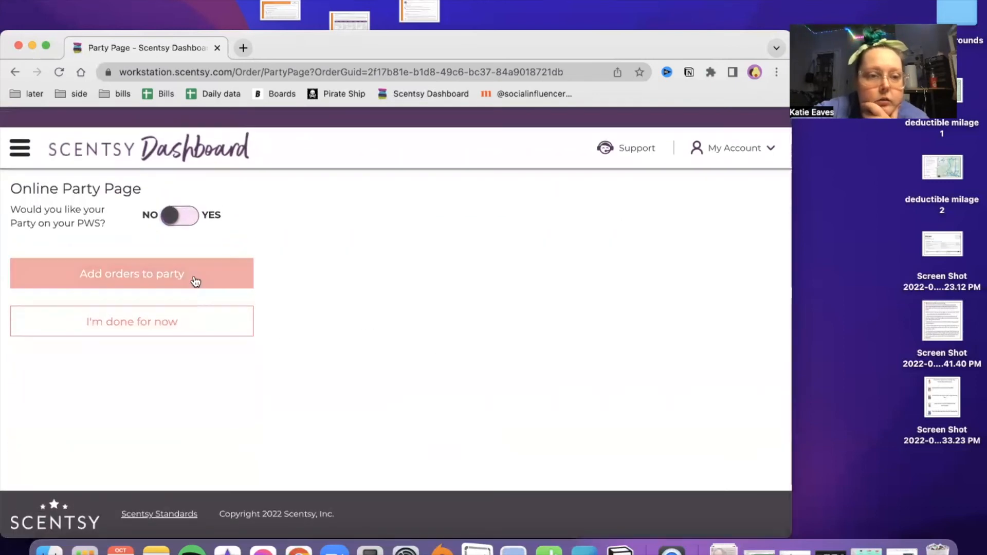
{"action": "left_click", "coordinate": [131, 273]}
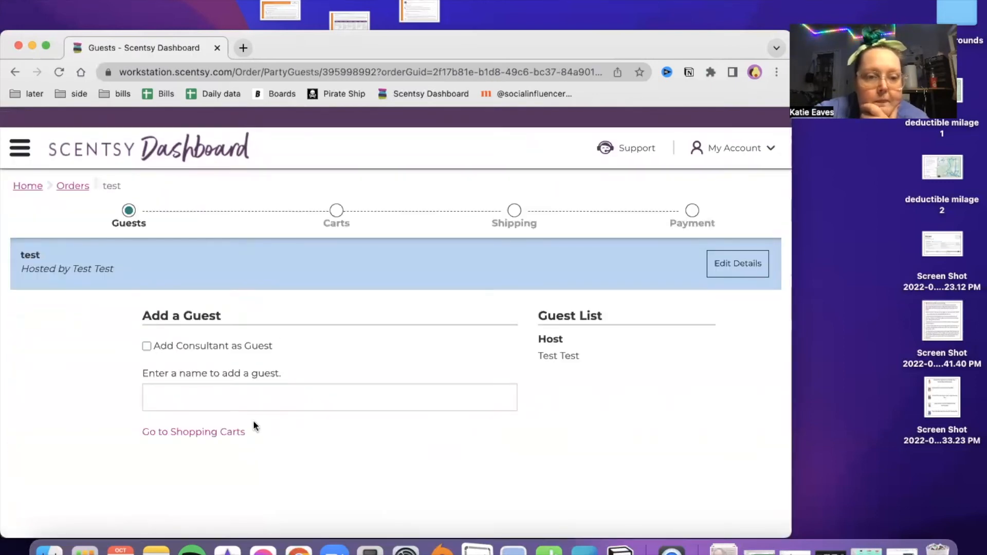
Add the Enrich Diffuser to the host's retail cart and check the $30.00 host credit
{"action": "left_click", "coordinate": [193, 432]}
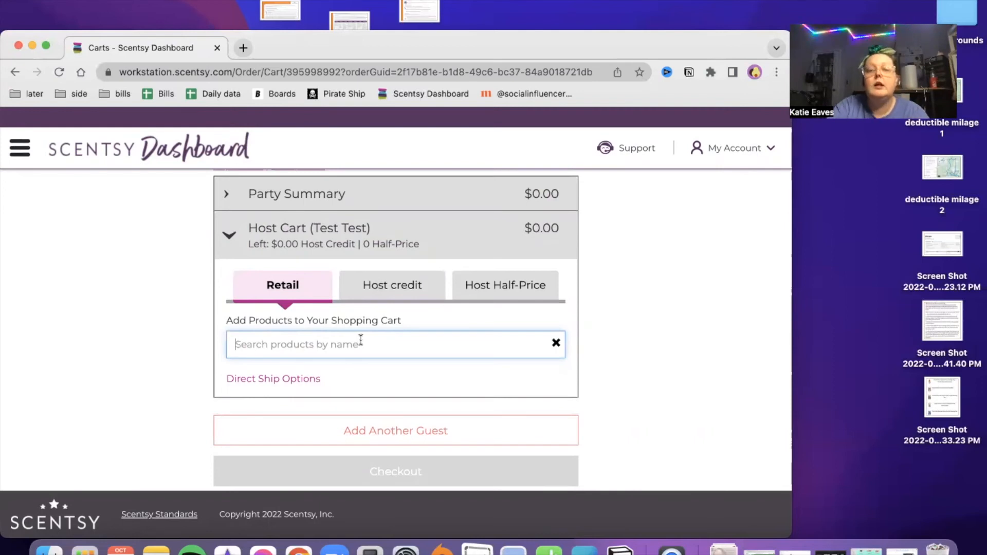
{"action": "mouse_move", "coordinate": [362, 340]}
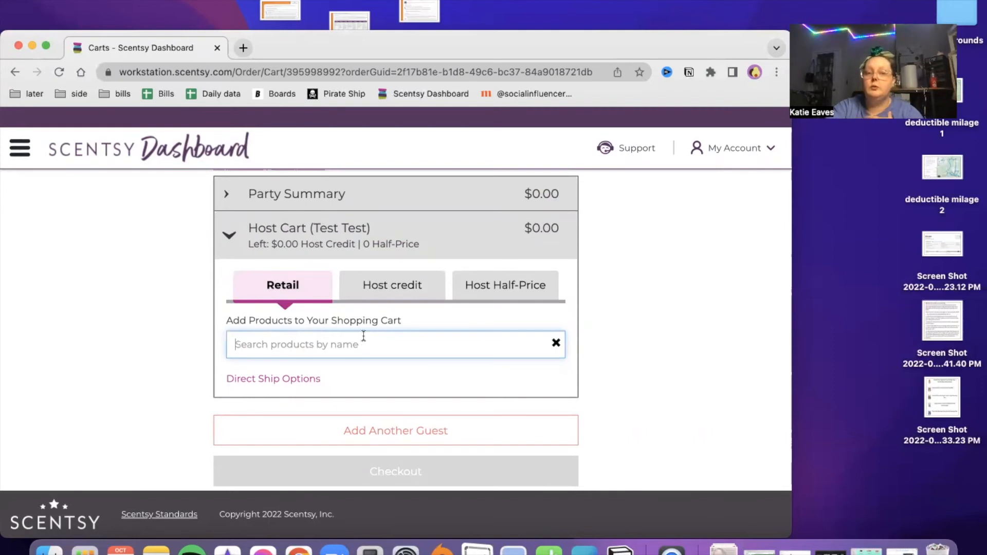
{"action": "left_click", "coordinate": [391, 284]}
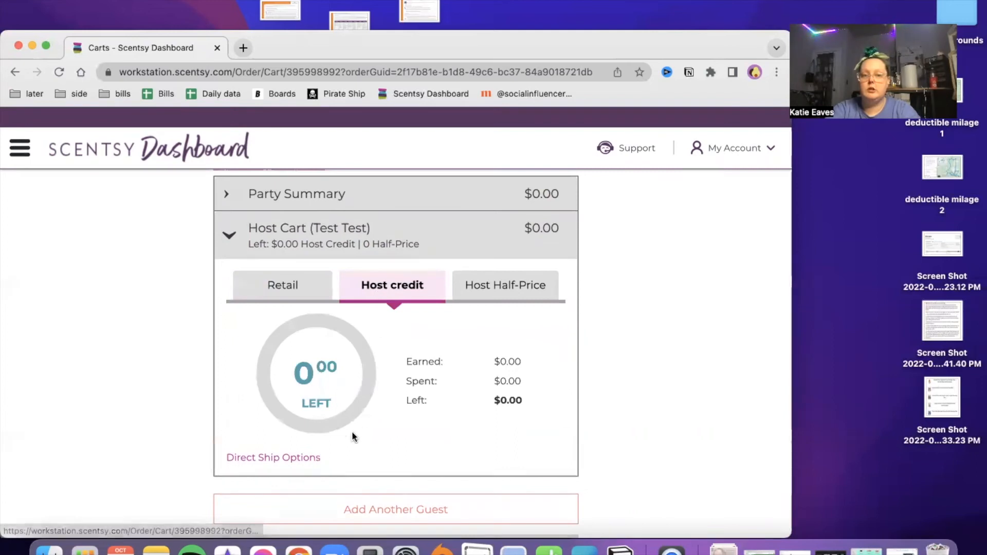
{"action": "left_click", "coordinate": [282, 284]}
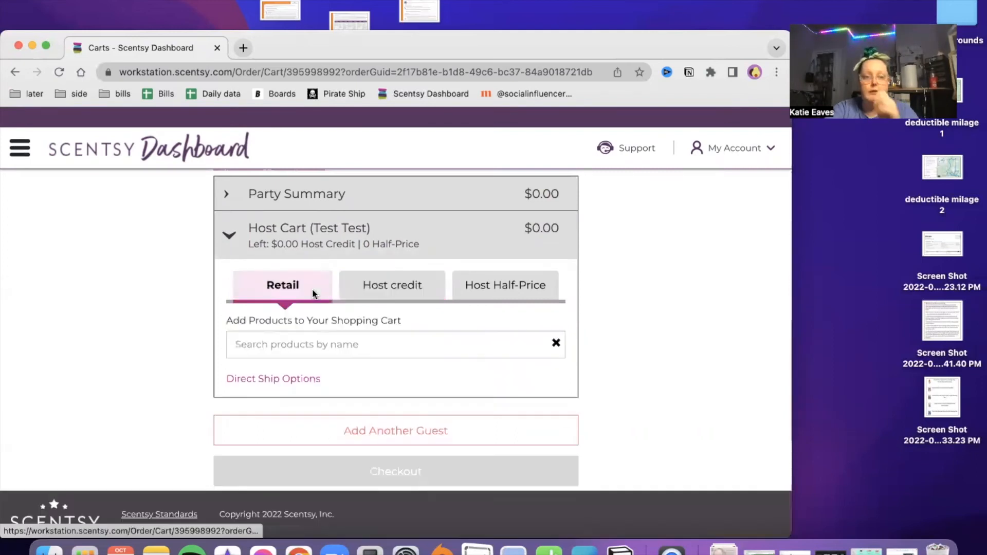
{"action": "type", "text": "di"}
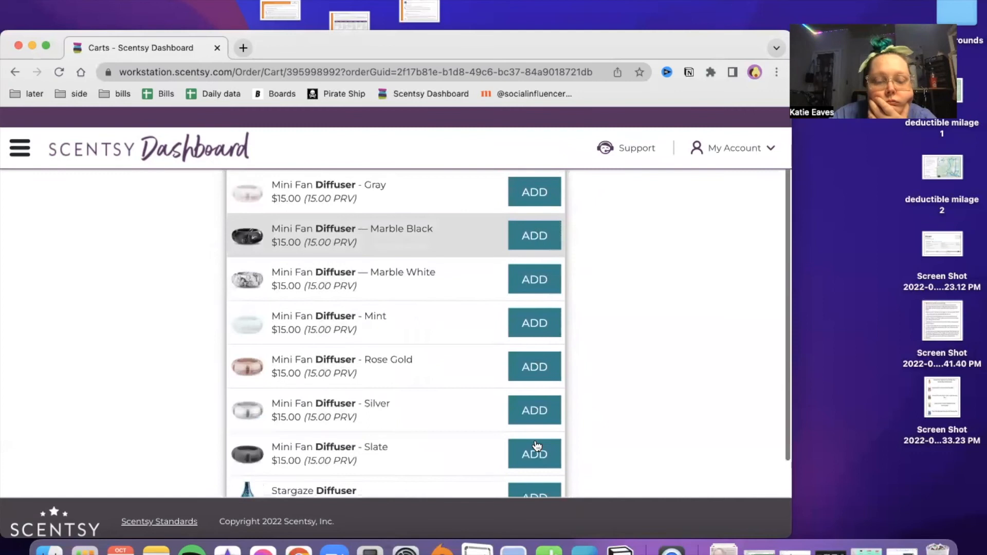
{"action": "left_click", "coordinate": [533, 494]}
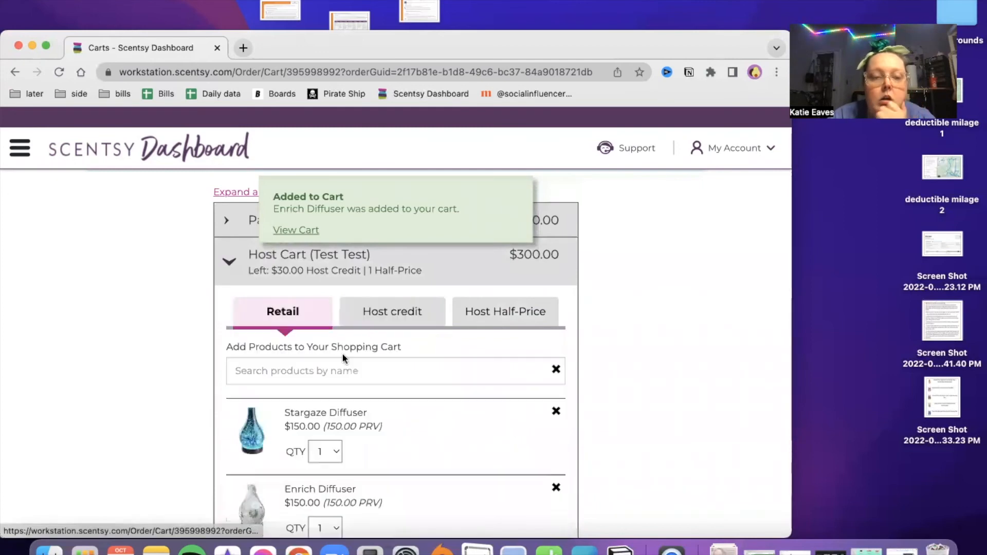
{"action": "left_click", "coordinate": [392, 310]}
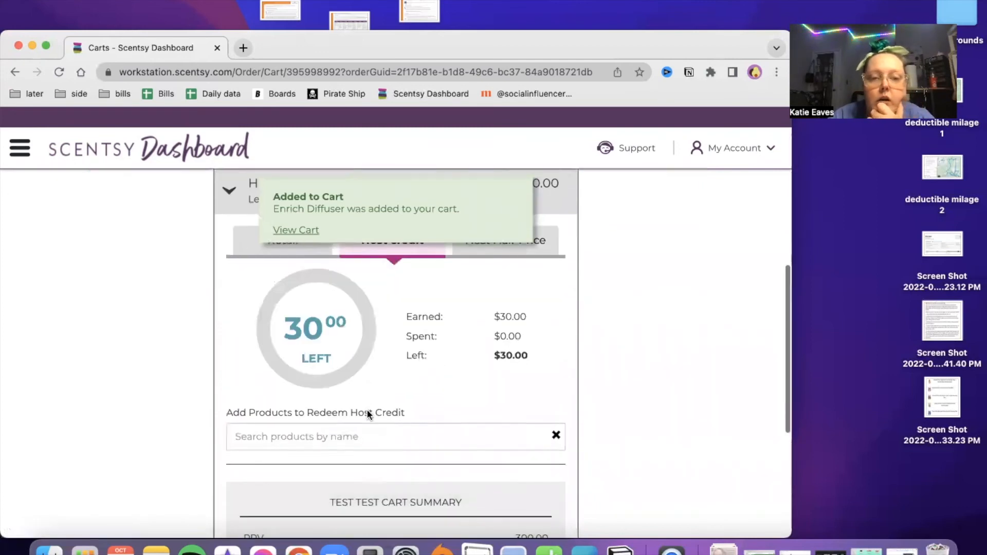
Add the Seasonal Scentsy Brick Early Access Bundle, then remove the Enrich Diffuser
{"action": "type", "text": "d"}
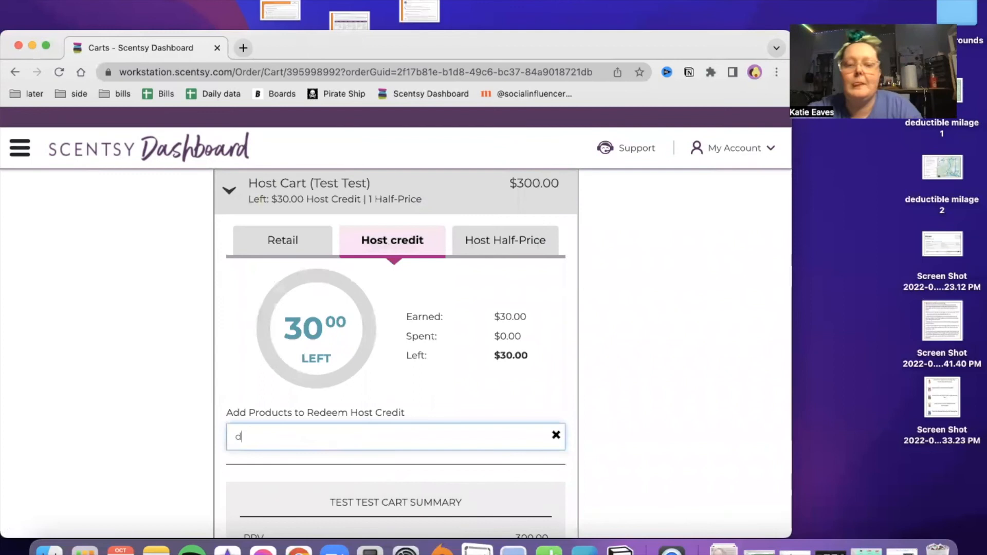
{"action": "type", "text": "brick"}
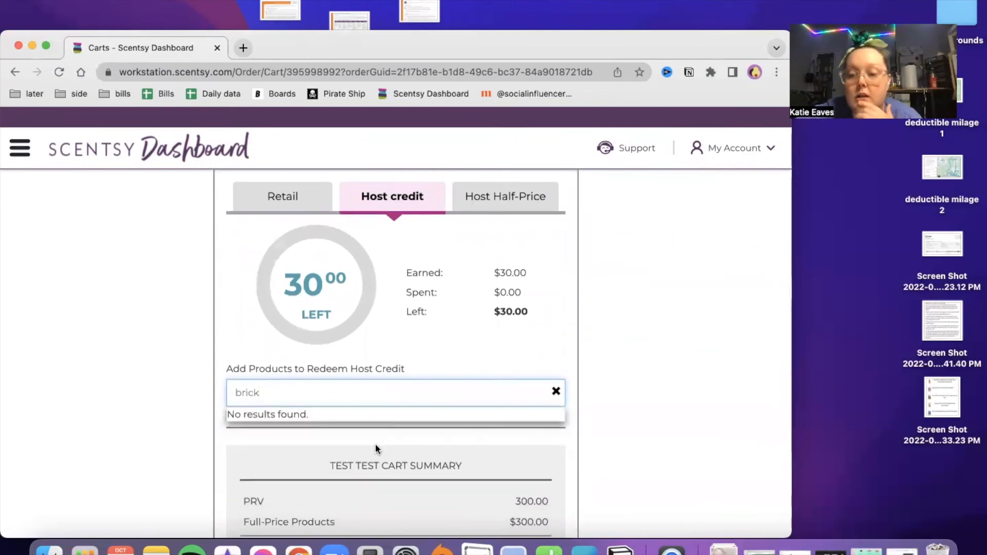
{"action": "left_click", "coordinate": [556, 392]}
{"action": "type", "text": "bi"}
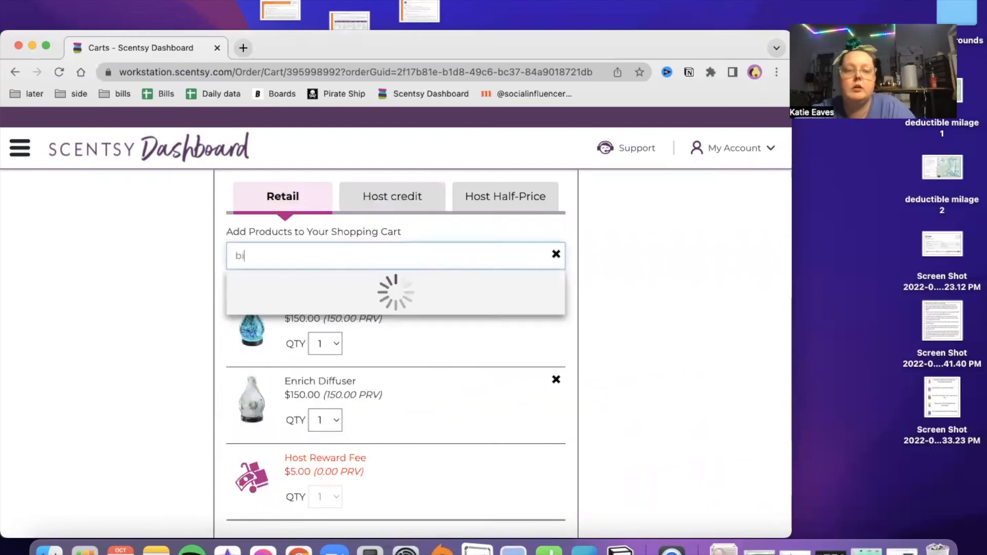
{"action": "type", "text": "rick"}
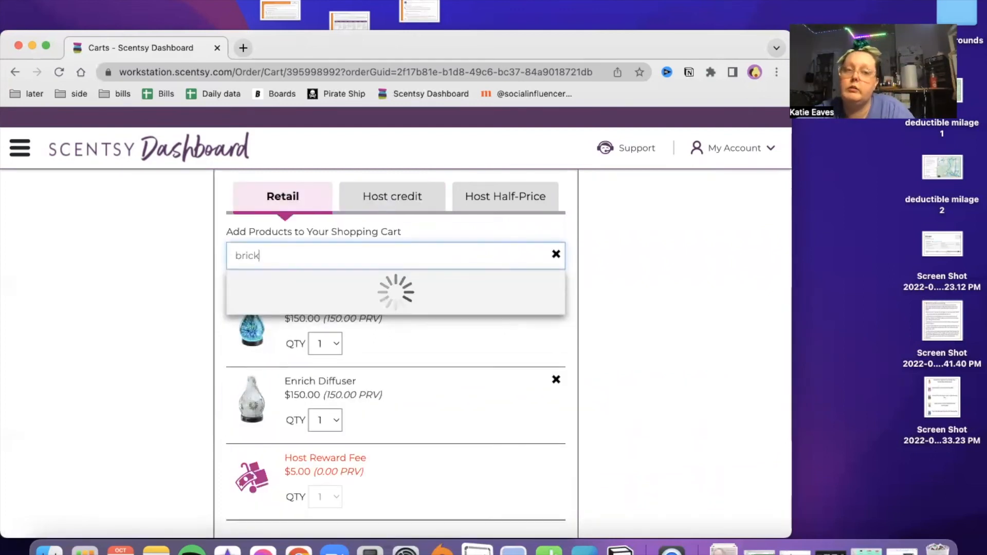
{"action": "type", "text": "brick"}
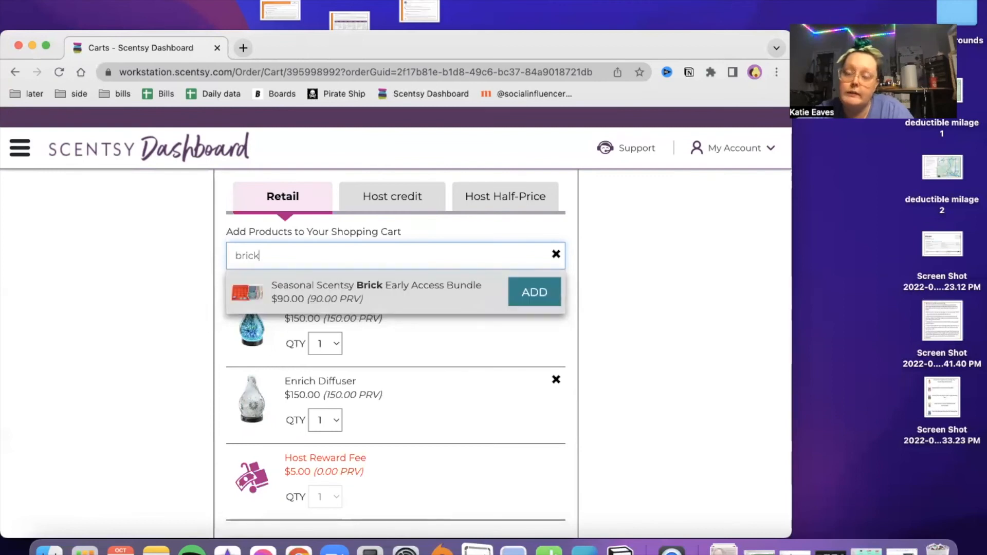
{"action": "left_click", "coordinate": [534, 292]}
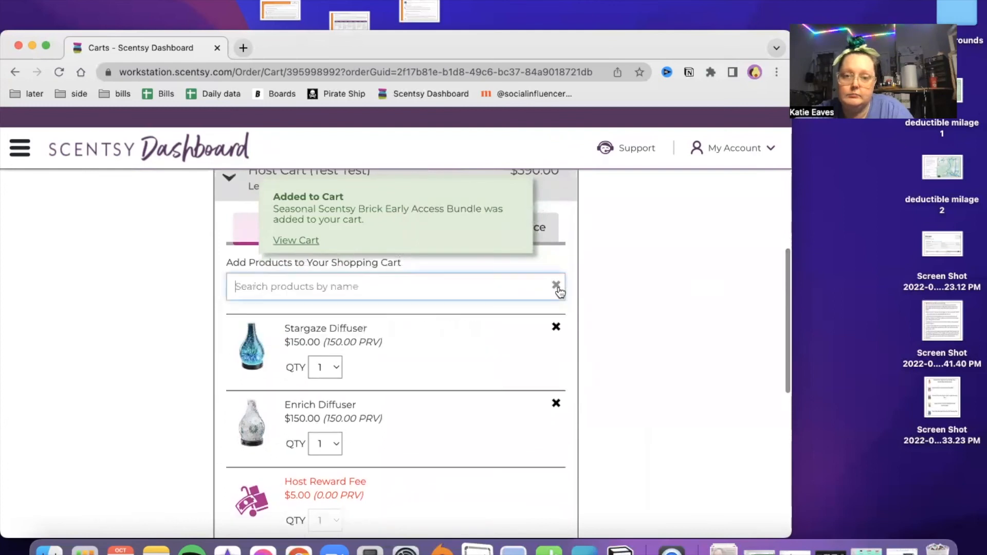
{"action": "scroll", "scroll_direction": "down", "scroll_amount": 3}
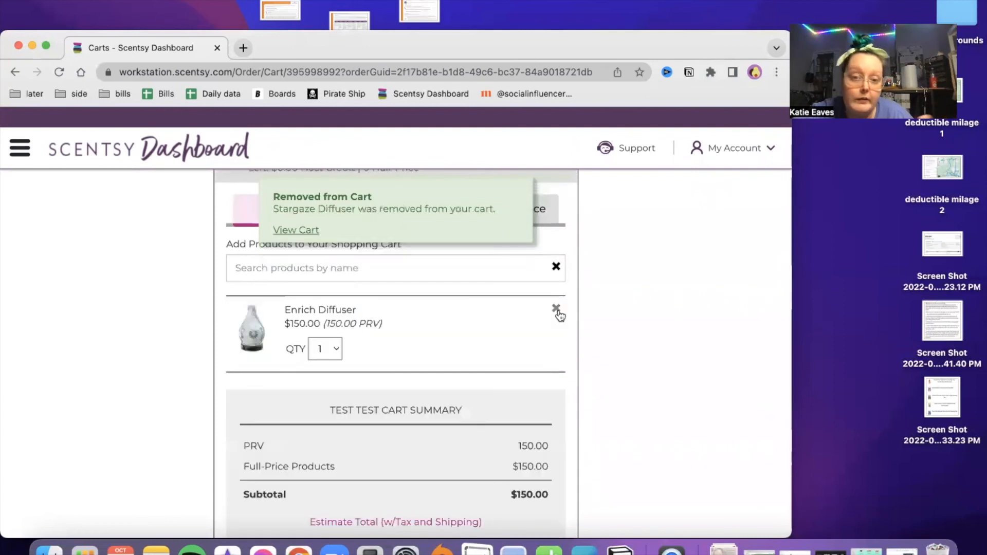
{"action": "left_click", "coordinate": [556, 310]}
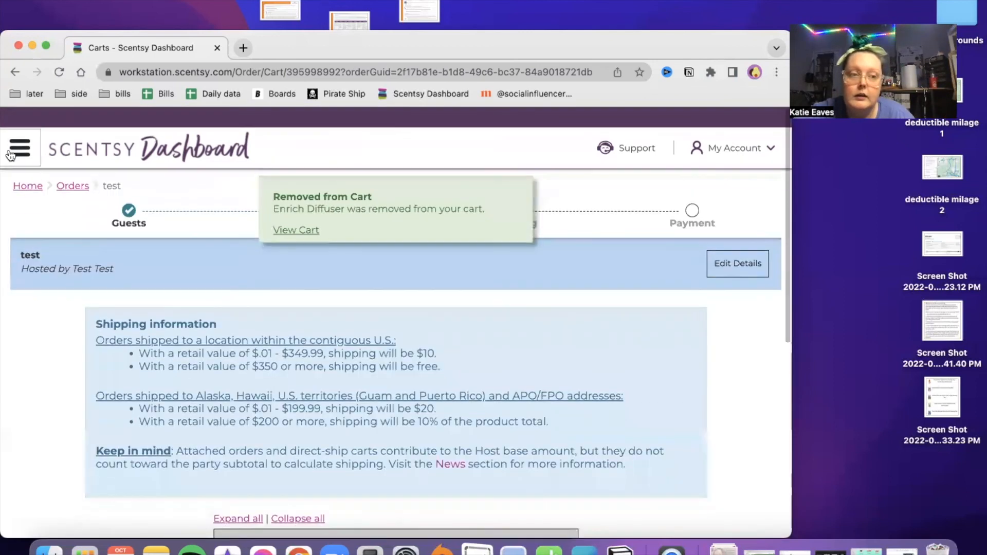
Go to News > View all news and scroll the Latest list to the Seasonal Scentsy Bricks update
{"action": "left_click", "coordinate": [19, 148]}
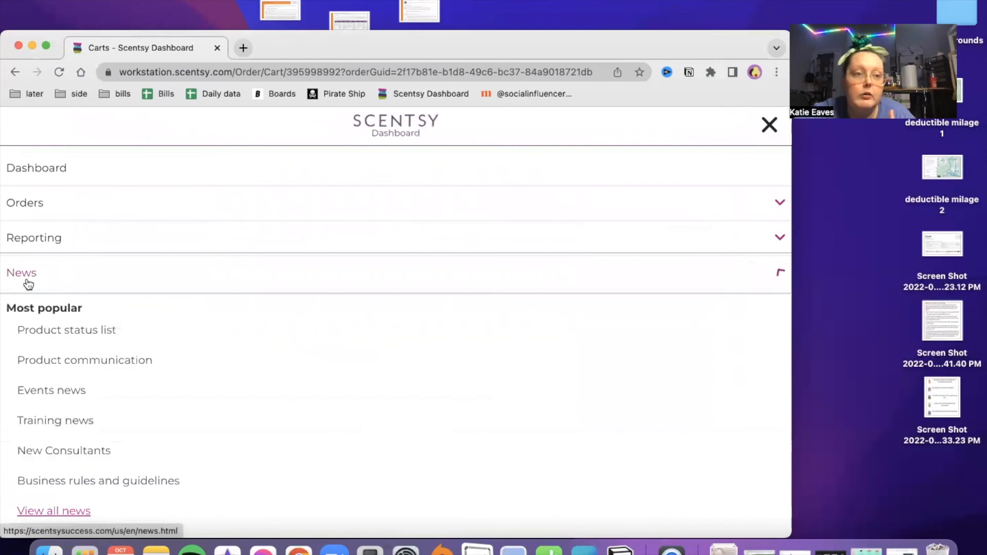
{"action": "left_click", "coordinate": [53, 510]}
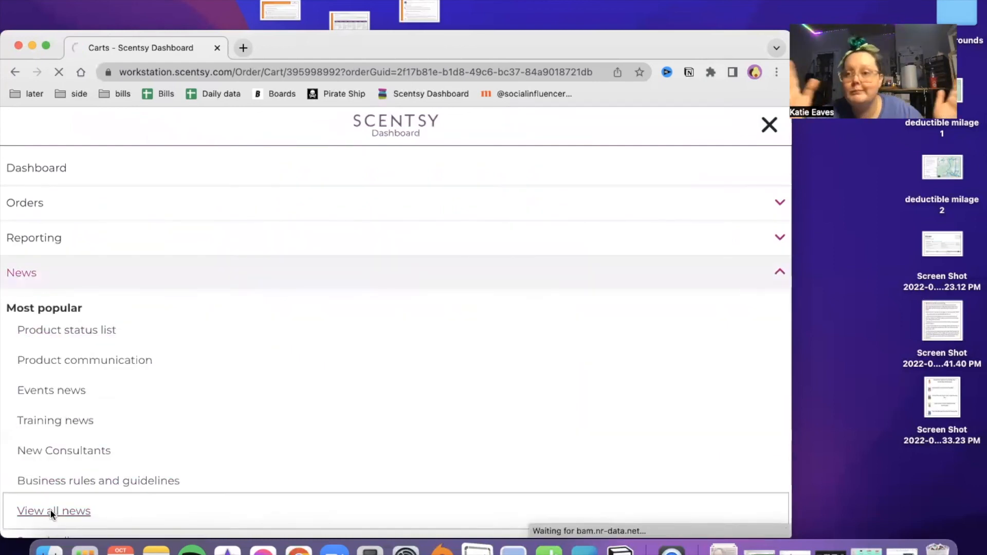
{"action": "left_click", "coordinate": [54, 510]}
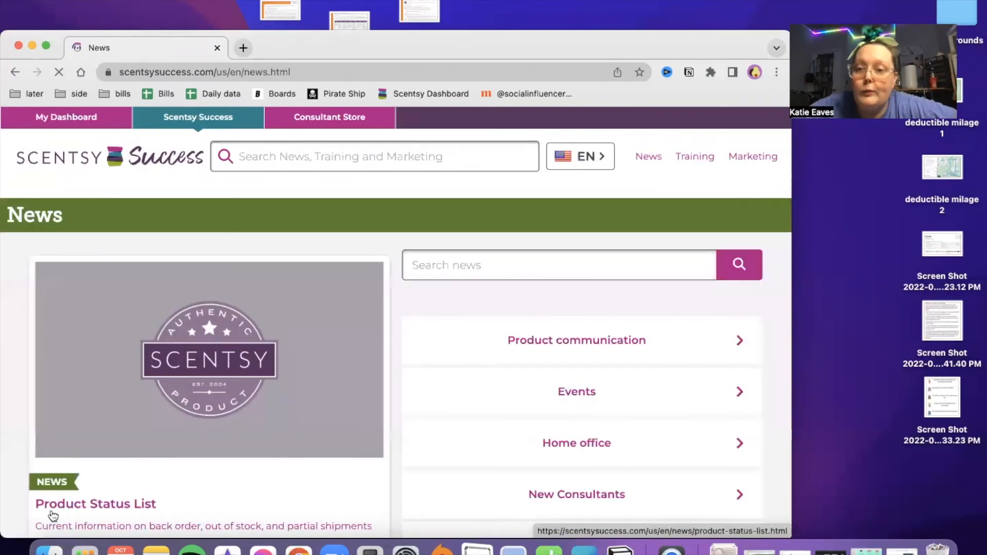
{"action": "scroll", "scroll_direction": "down", "scroll_amount": 3}
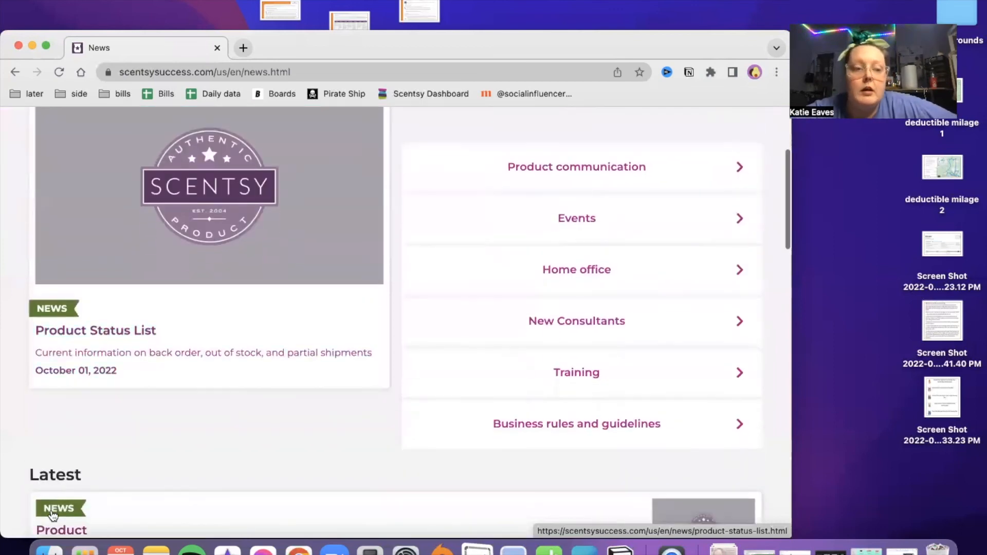
{"action": "scroll", "scroll_direction": "down", "scroll_amount": 3}
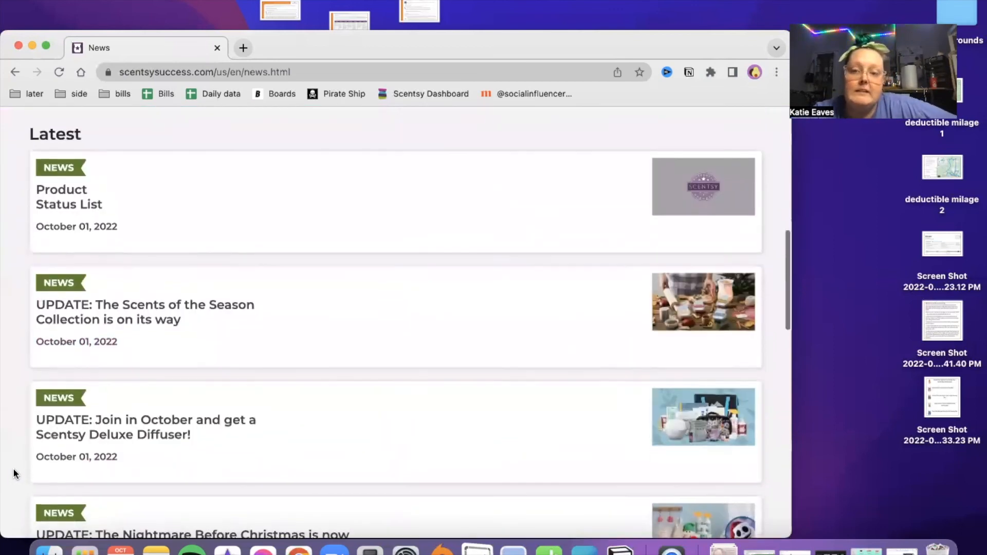
{"action": "scroll", "scroll_direction": "down", "scroll_amount": 3}
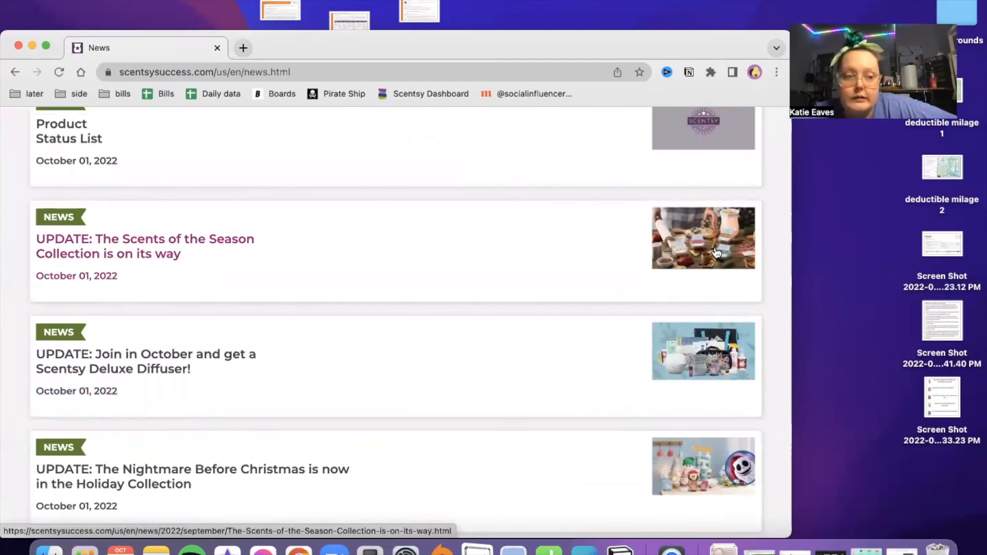
{"action": "scroll", "scroll_direction": "down", "scroll_amount": 3}
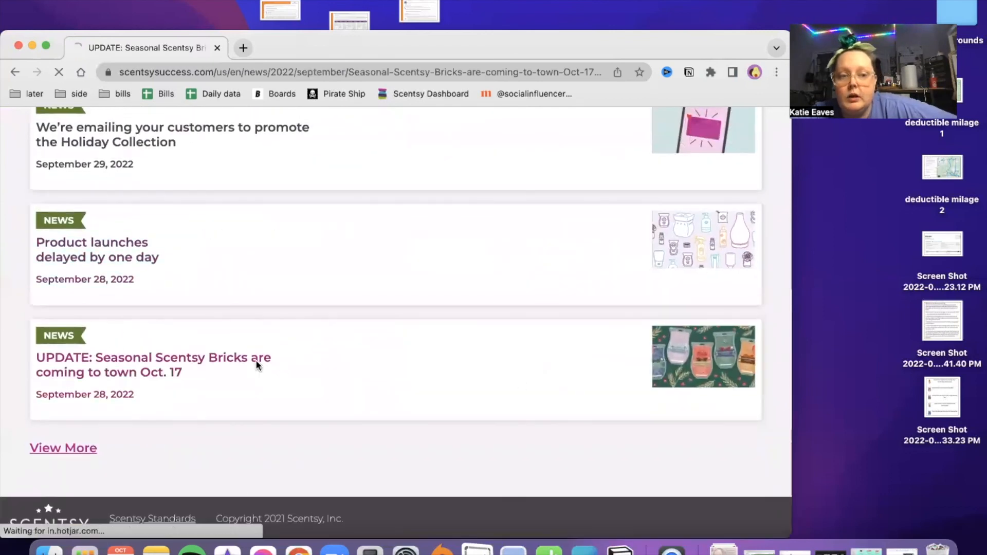
{"action": "left_click", "coordinate": [153, 364]}
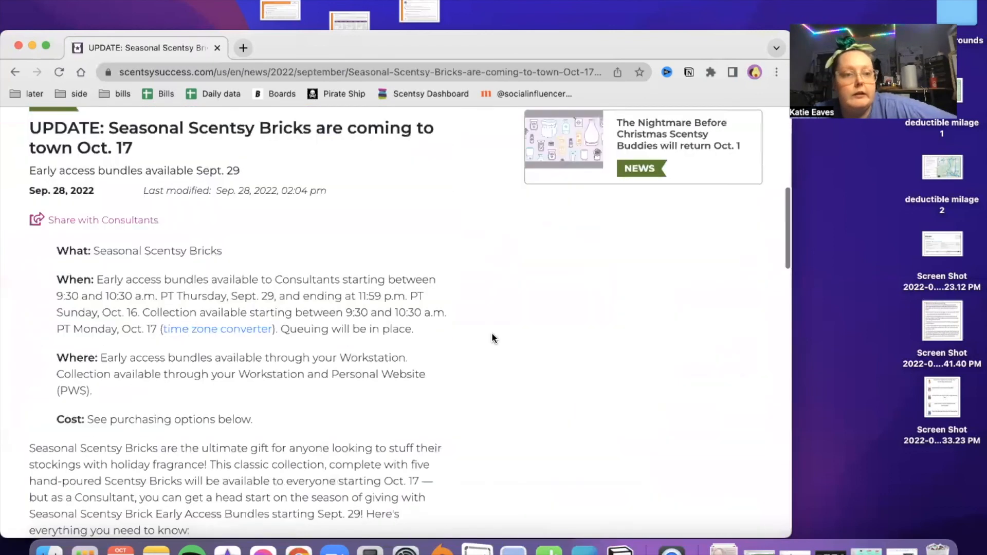
{"action": "scroll", "scroll_direction": "down", "scroll_amount": 3}
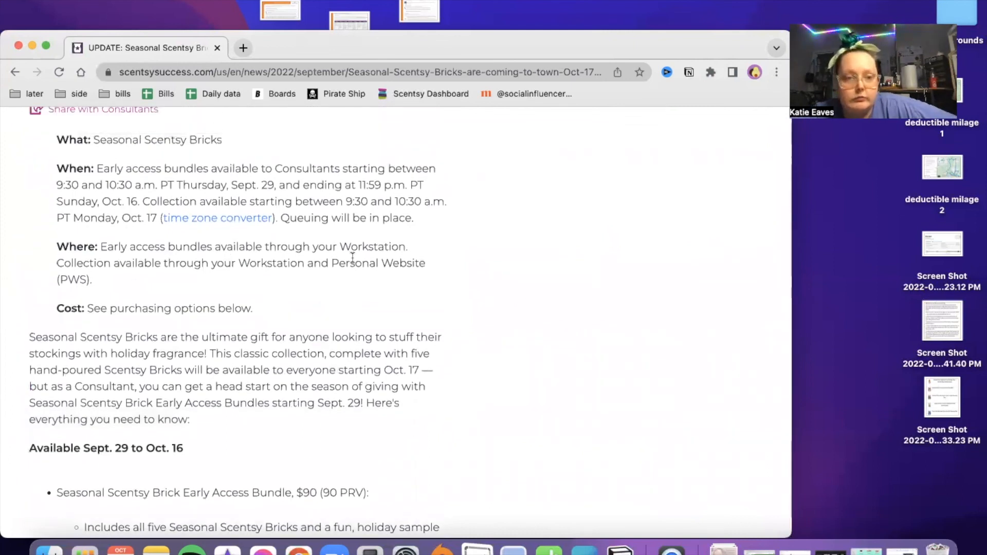
{"action": "scroll", "scroll_direction": "down", "scroll_amount": 3}
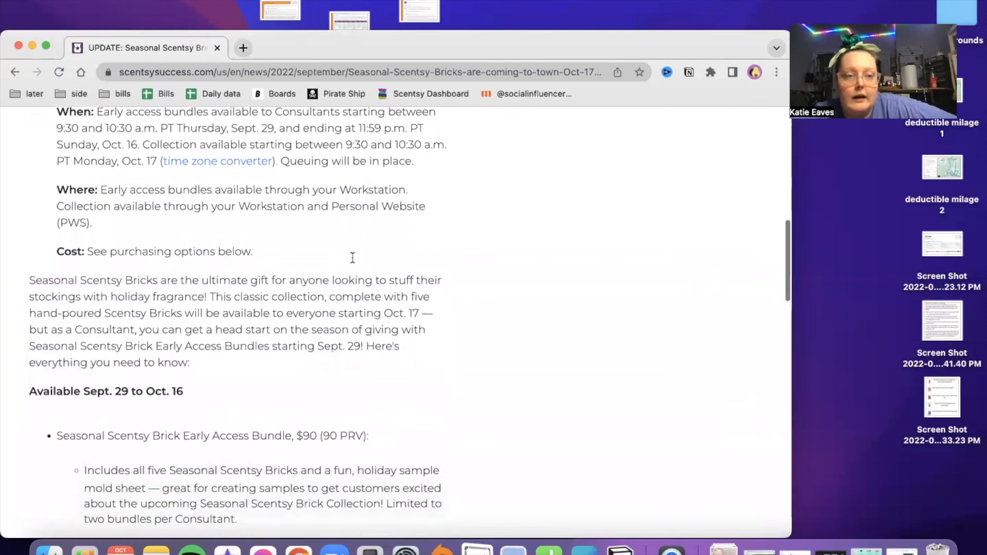
{"action": "scroll", "scroll_direction": "down", "scroll_amount": 3}
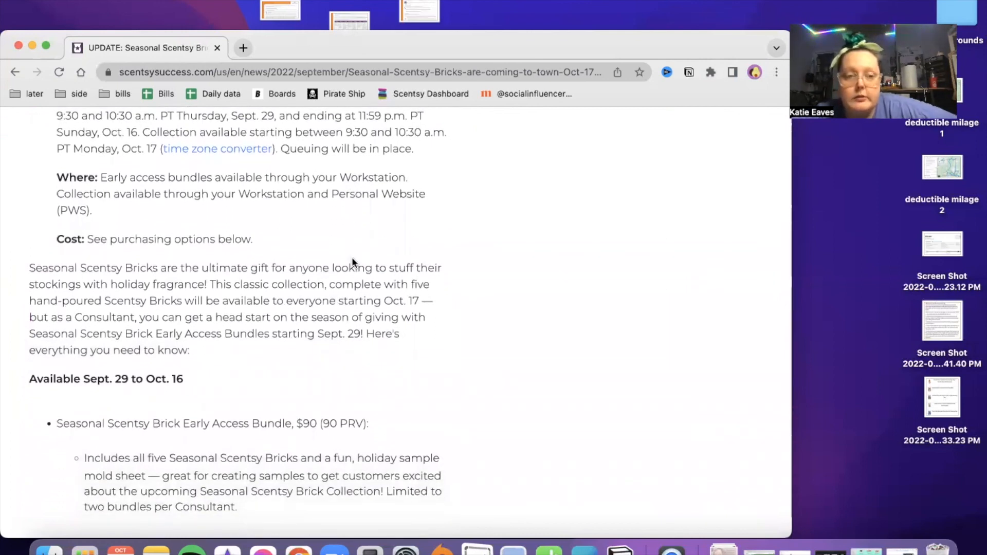
{"action": "scroll", "scroll_direction": "down", "scroll_amount": 3}
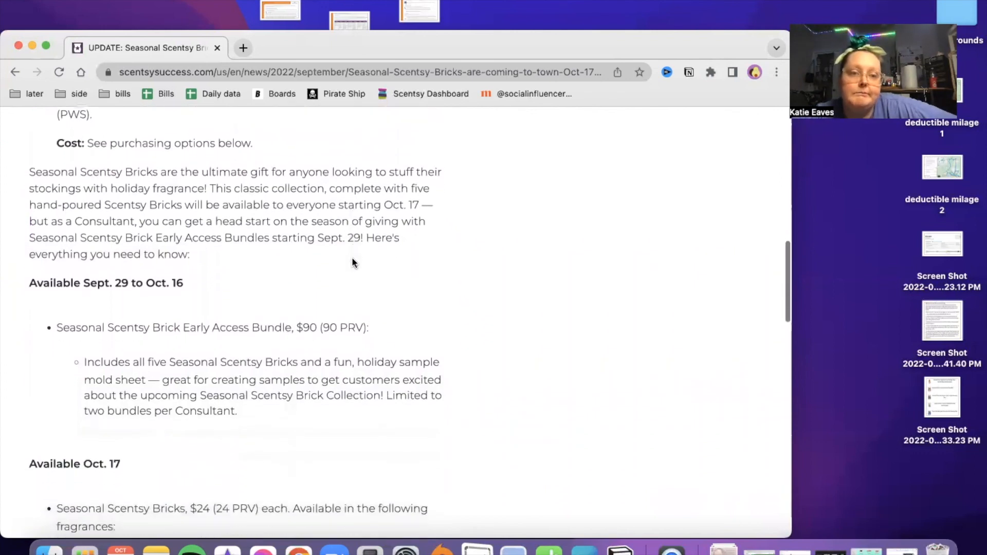
{"action": "scroll", "scroll_direction": "down", "scroll_amount": 3}
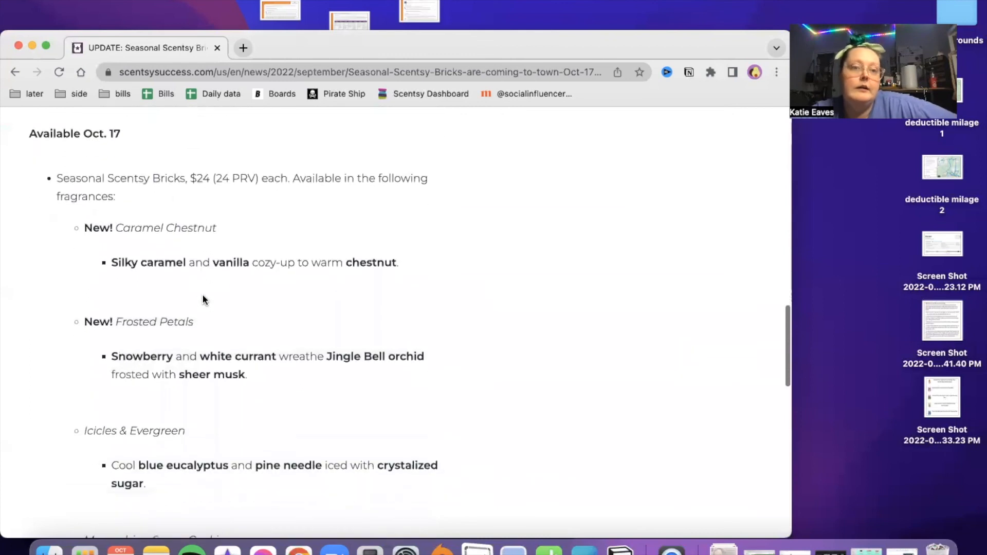
{"action": "scroll", "scroll_direction": "down", "scroll_amount": 3}
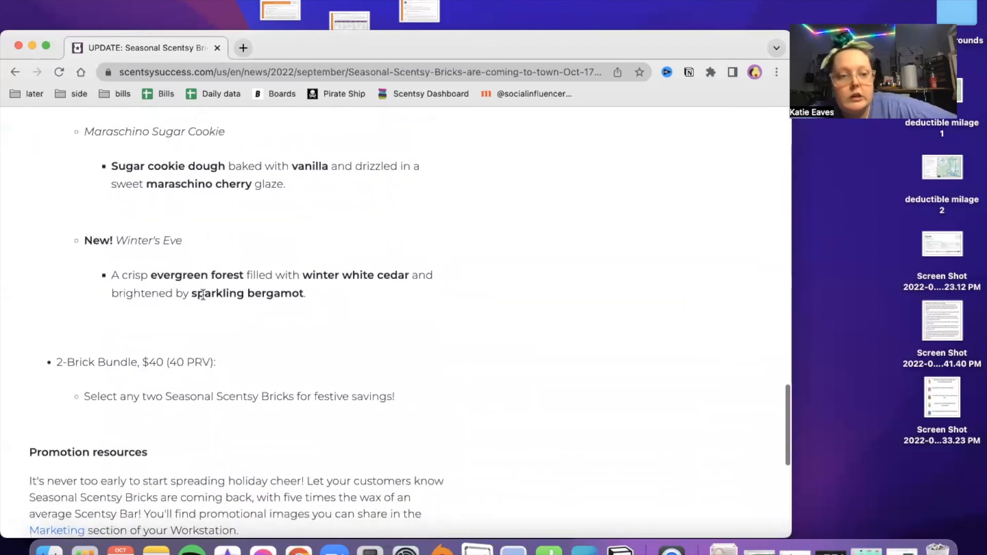
{"action": "scroll", "scroll_direction": "down", "scroll_amount": 3}
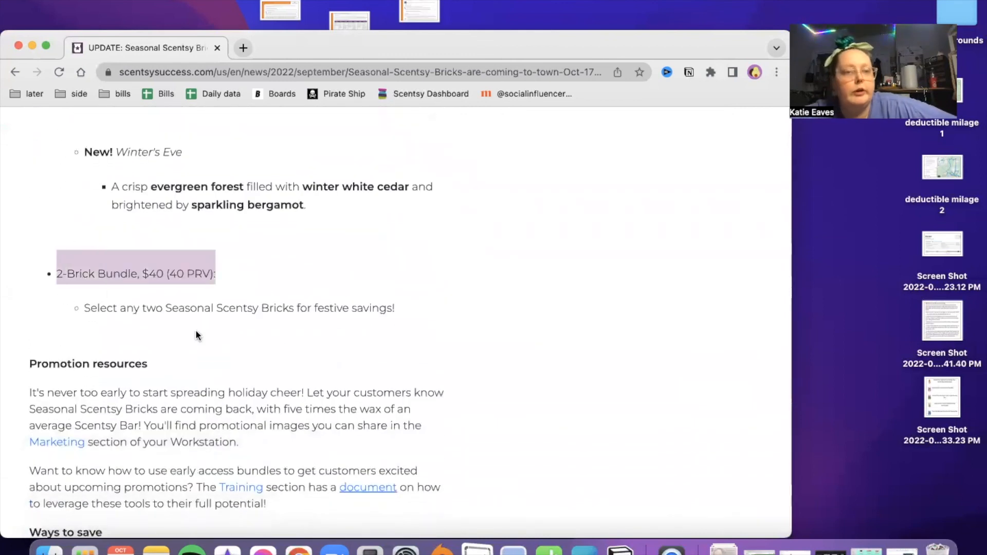
{"action": "scroll", "scroll_direction": "down", "scroll_amount": 3}
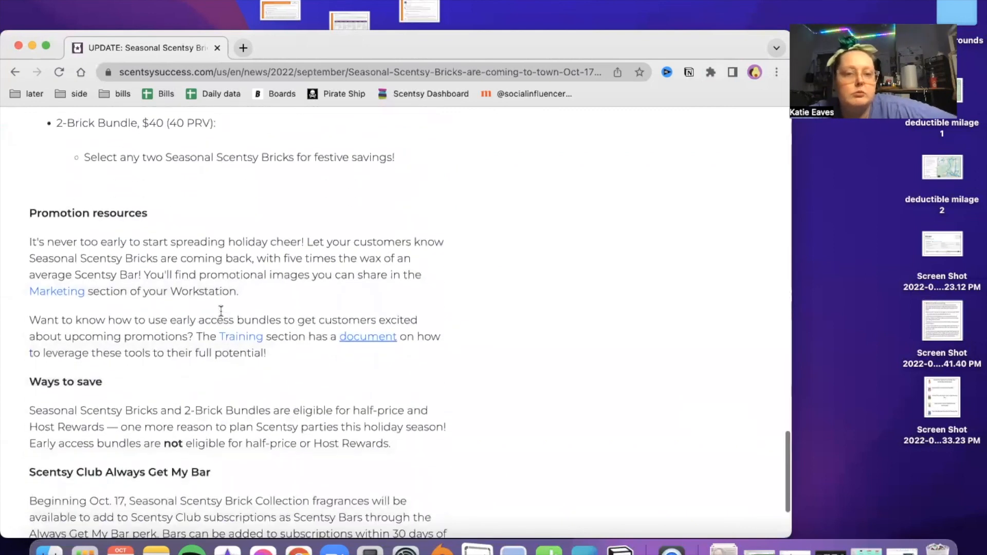
{"action": "scroll", "scroll_direction": "down", "scroll_amount": 3}
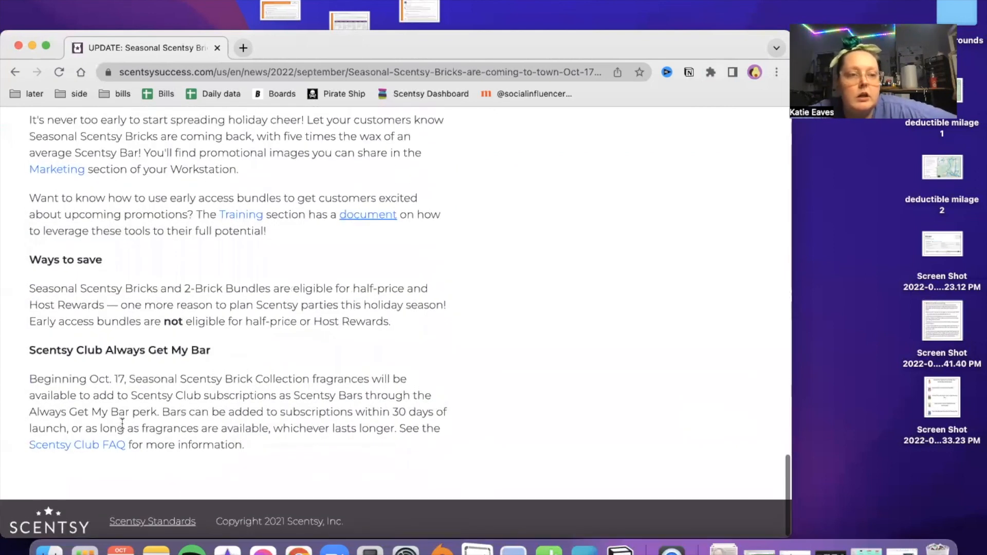
{"action": "scroll", "scroll_direction": "up", "scroll_amount": 3}
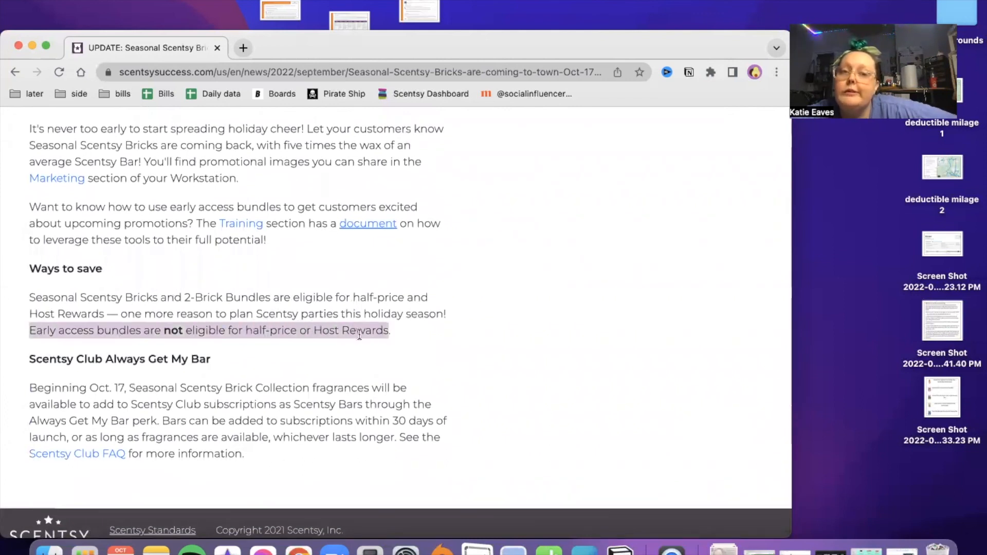
{"action": "scroll", "scroll_direction": "up", "scroll_amount": 3}
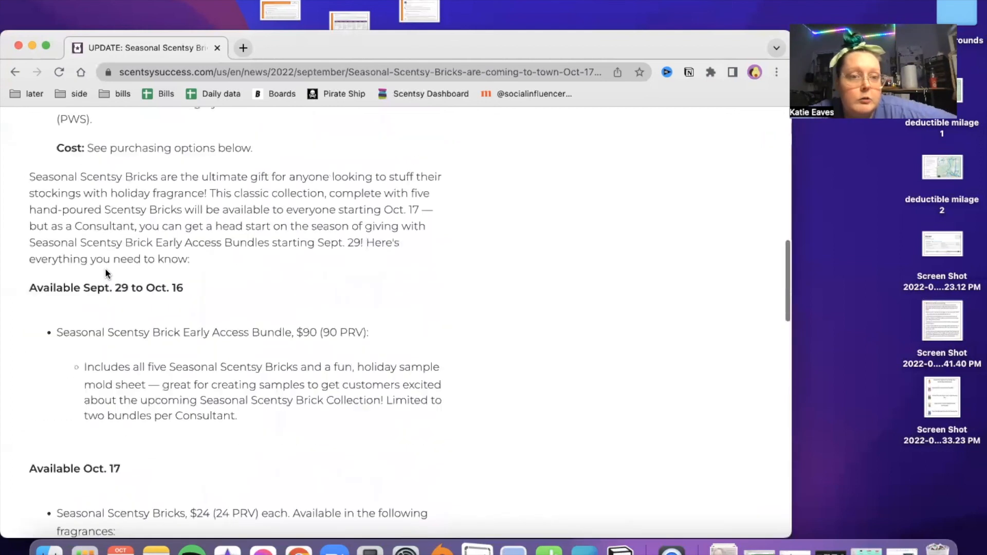